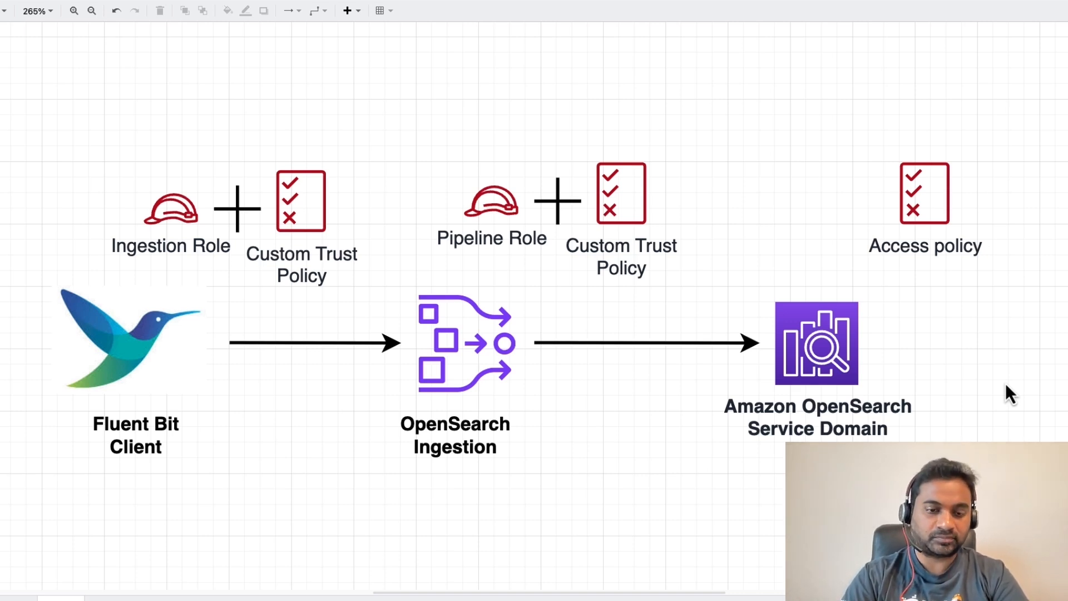
Move the Fluent Bit to OpenSearch draw.io diagram away to reveal AWS Console Home.
drag(81, 92, 732, 304)
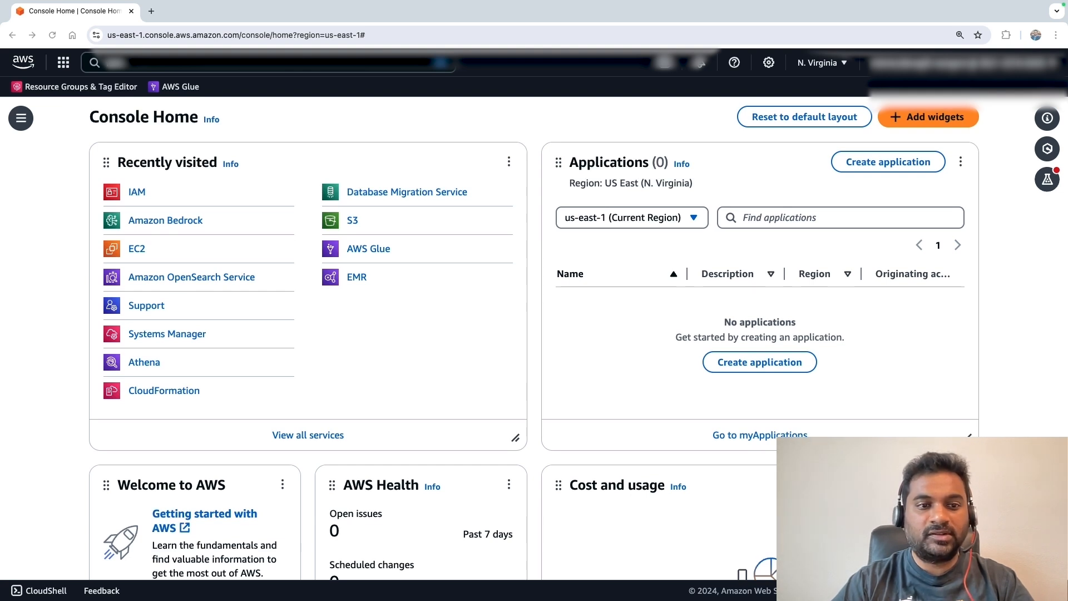
mouse_move(266, 319)
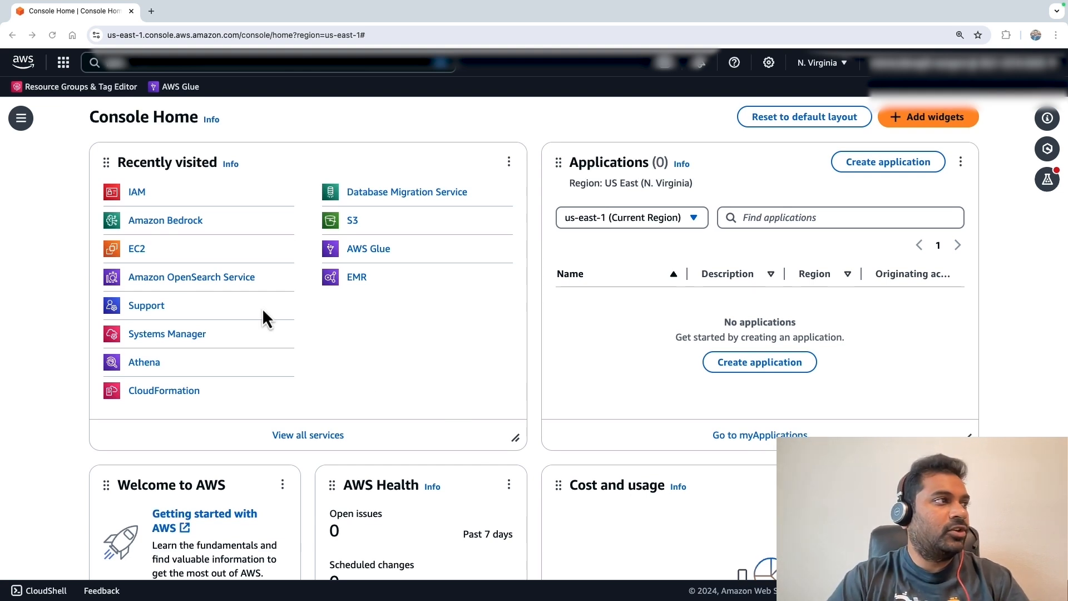
Search the console for 'iam' and open the IAM service dashboard.
text(iam)
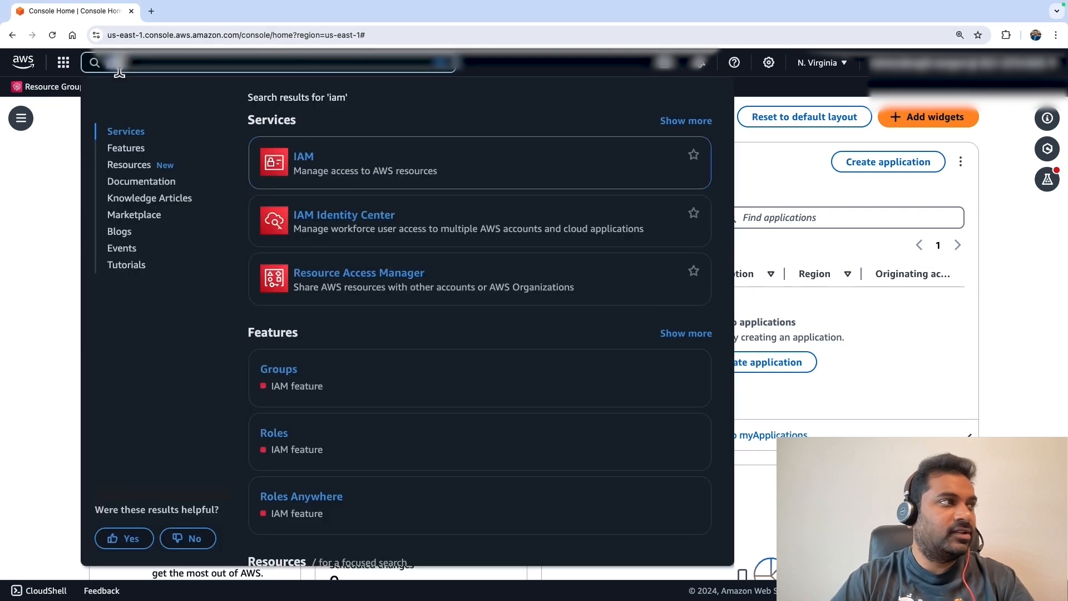
click(129, 164)
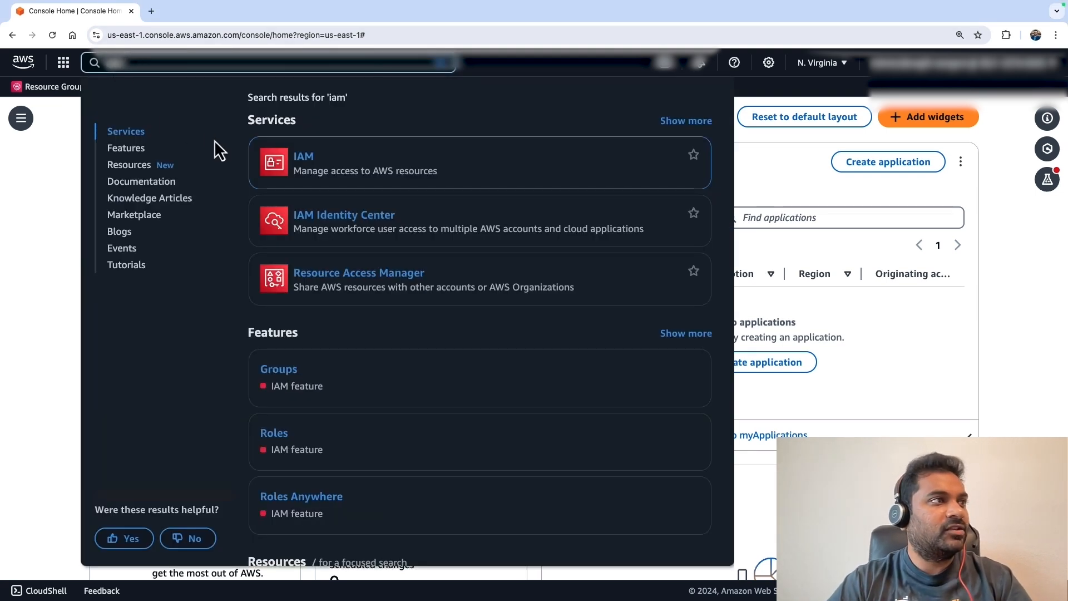
click(303, 156)
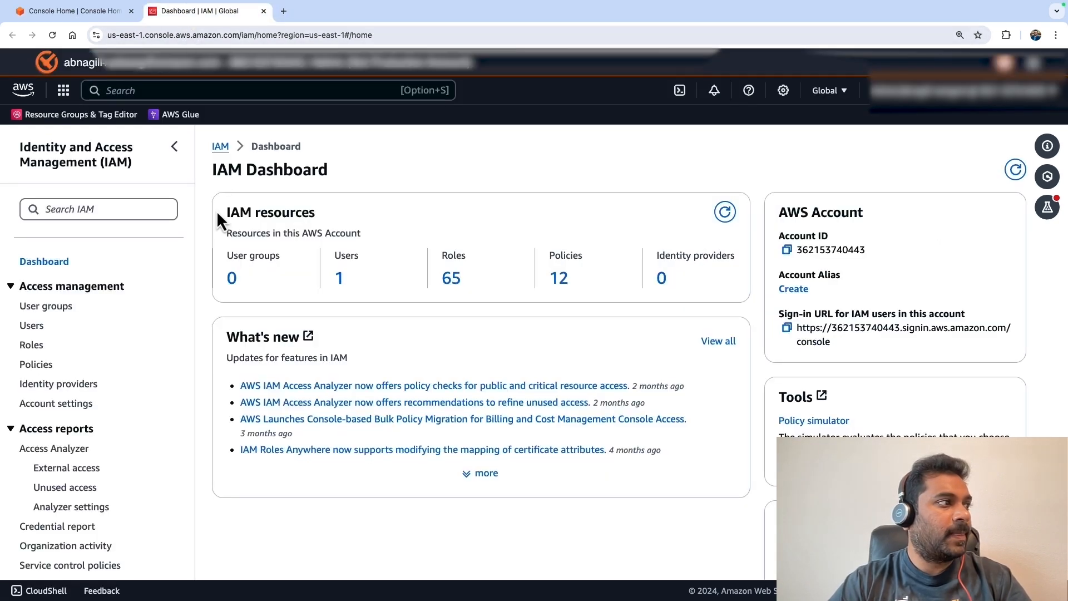
mouse_move(10, 404)
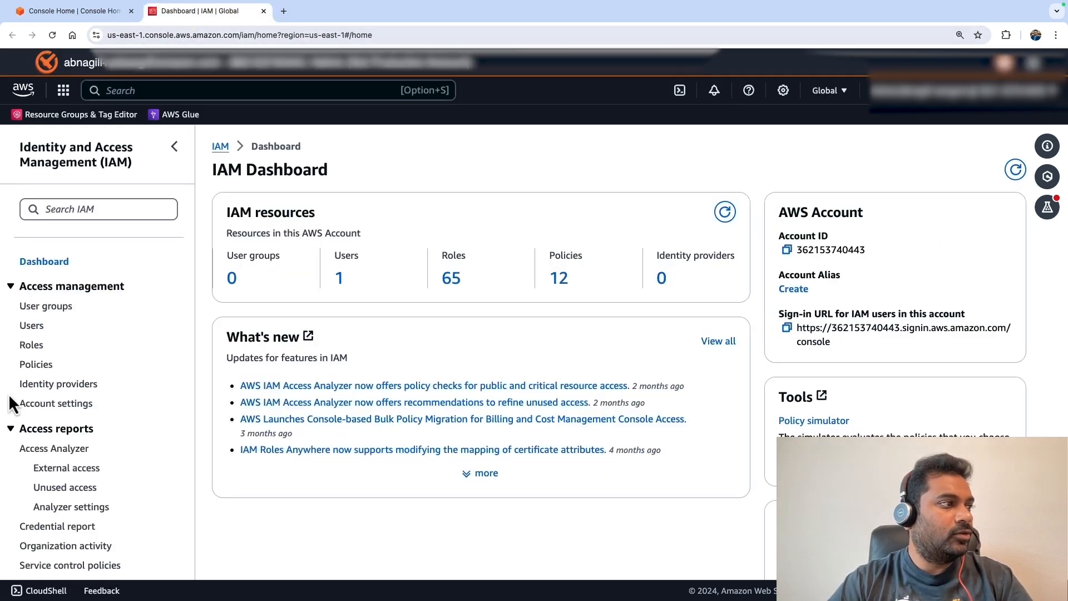
Filter IAM roles by 'inge' and open IngestionPipelineRole.
click(31, 345)
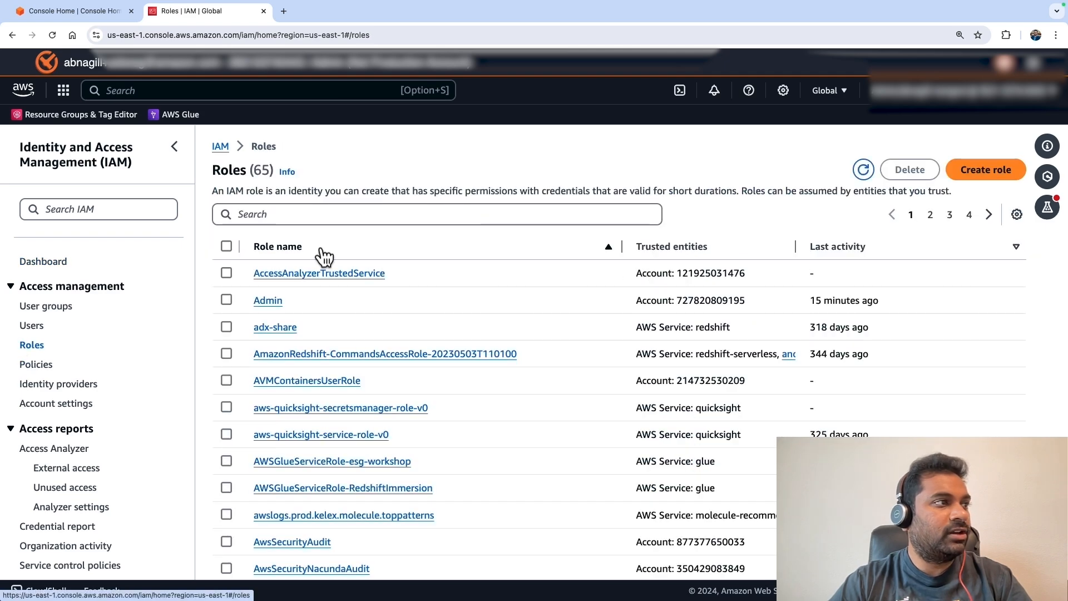
text(inge)
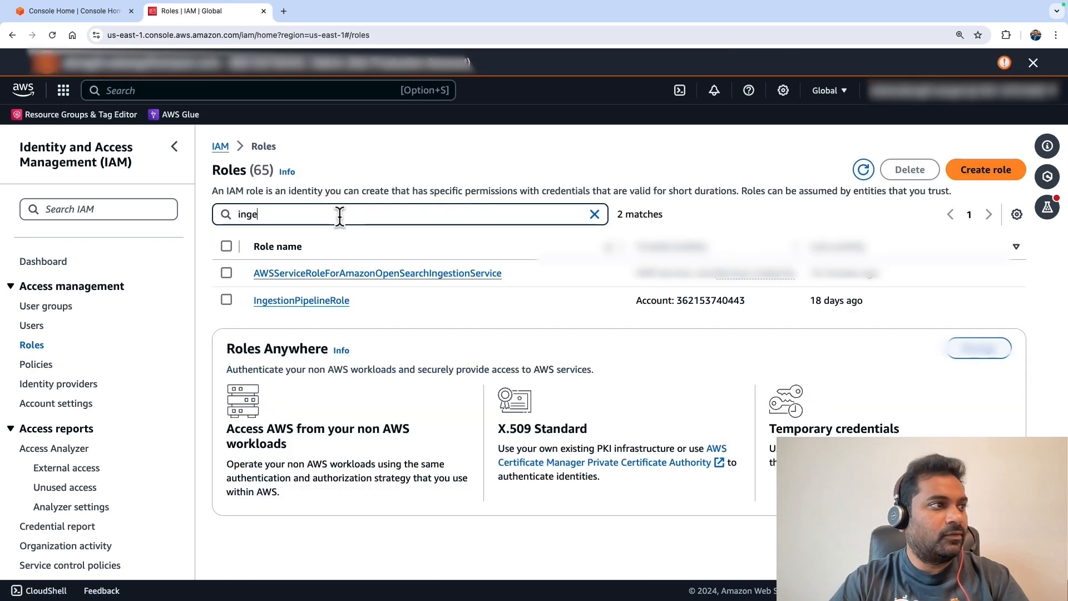
click(301, 301)
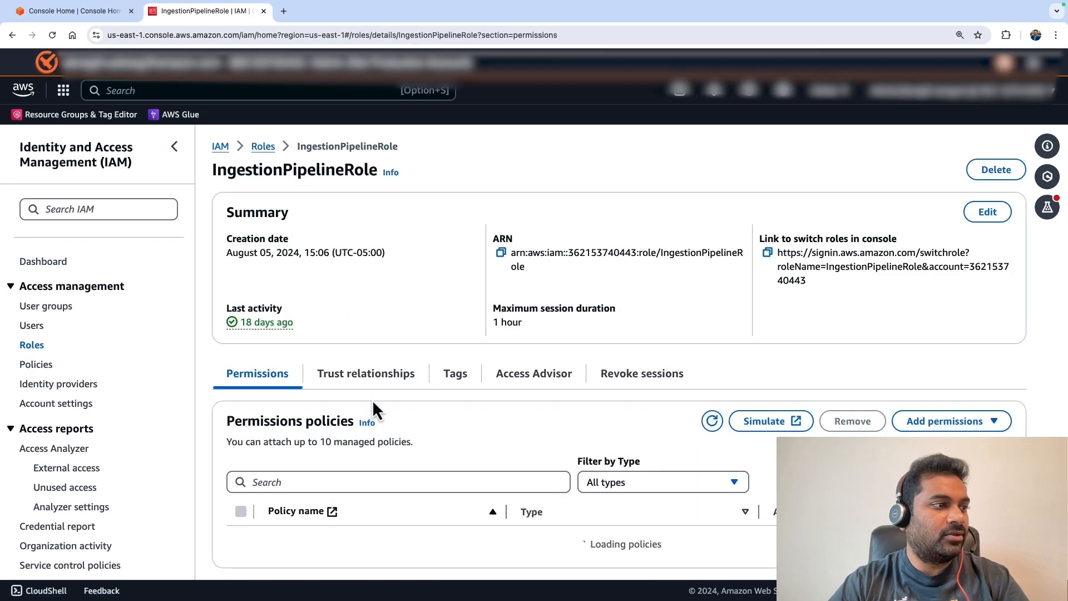
Expand IngestionPipelinePolicy to review its JSON permissions, then copy the role ARN.
scroll(down, 3)
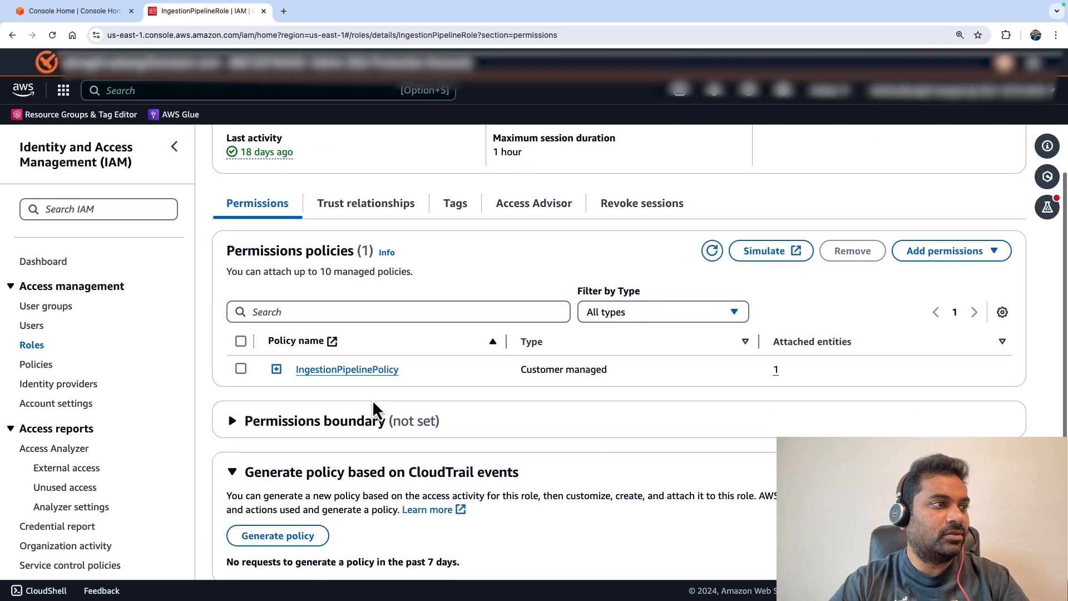
click(366, 203)
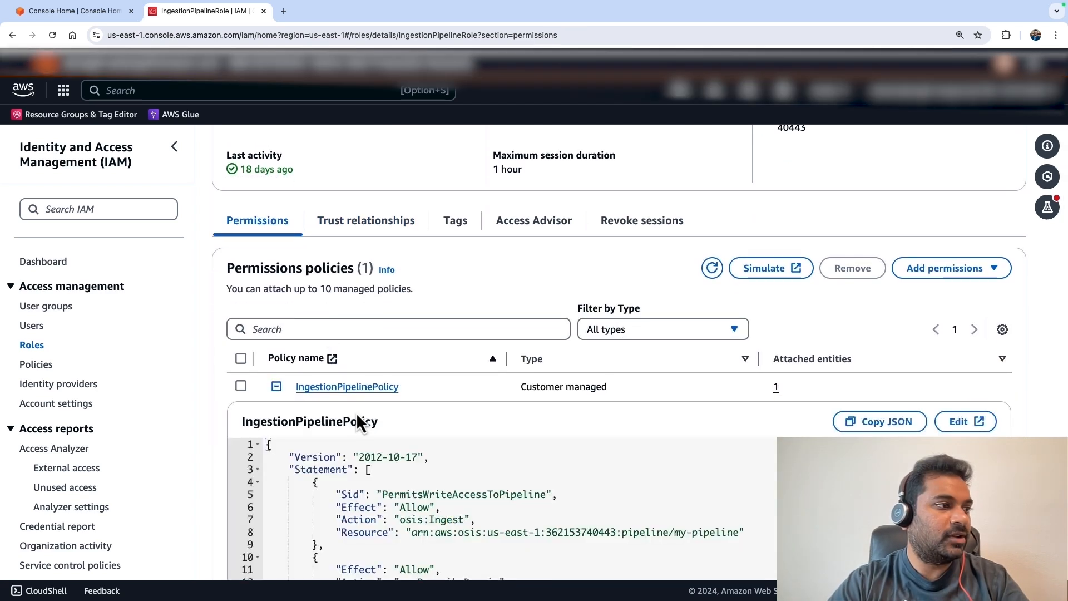
scroll(down, 3)
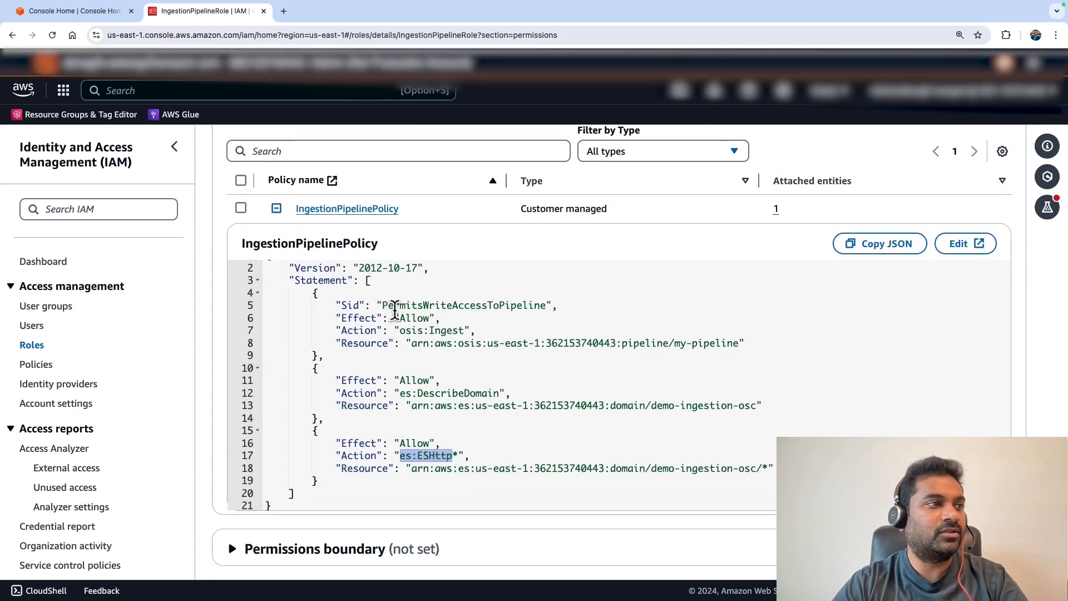
mouse_move(298, 280)
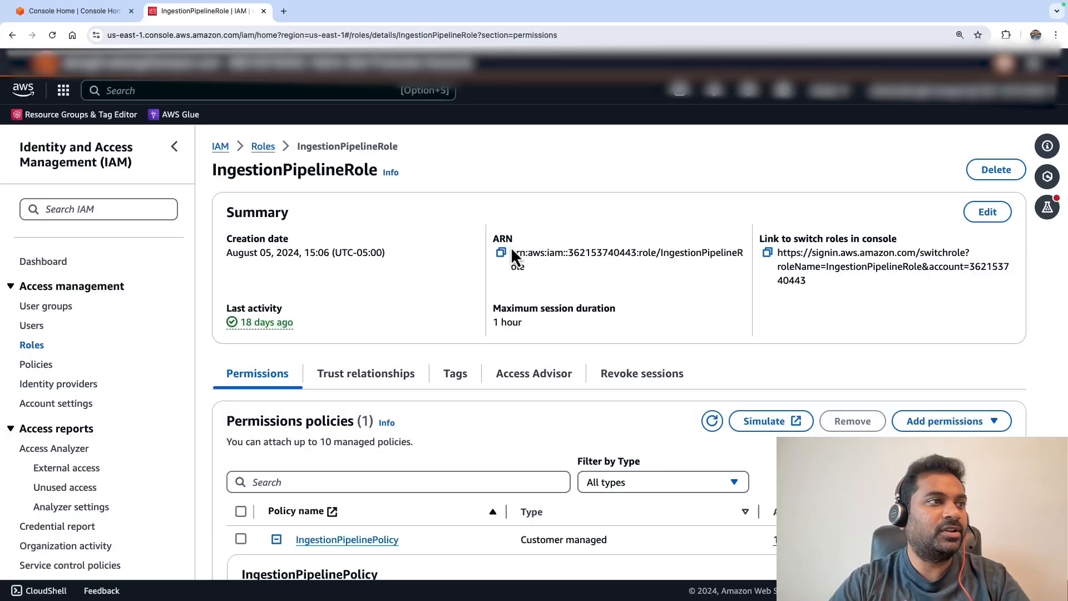
click(501, 252)
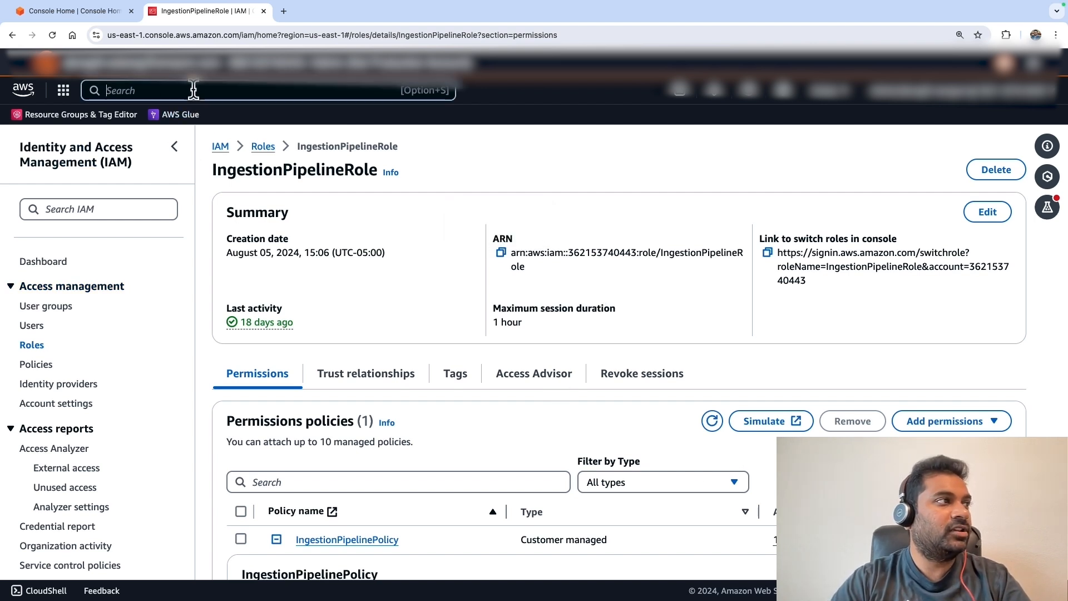
Open the demo-ingestion-osc domain in Amazon OpenSearch Service and launch its Dashboards URL.
text(opensearch)
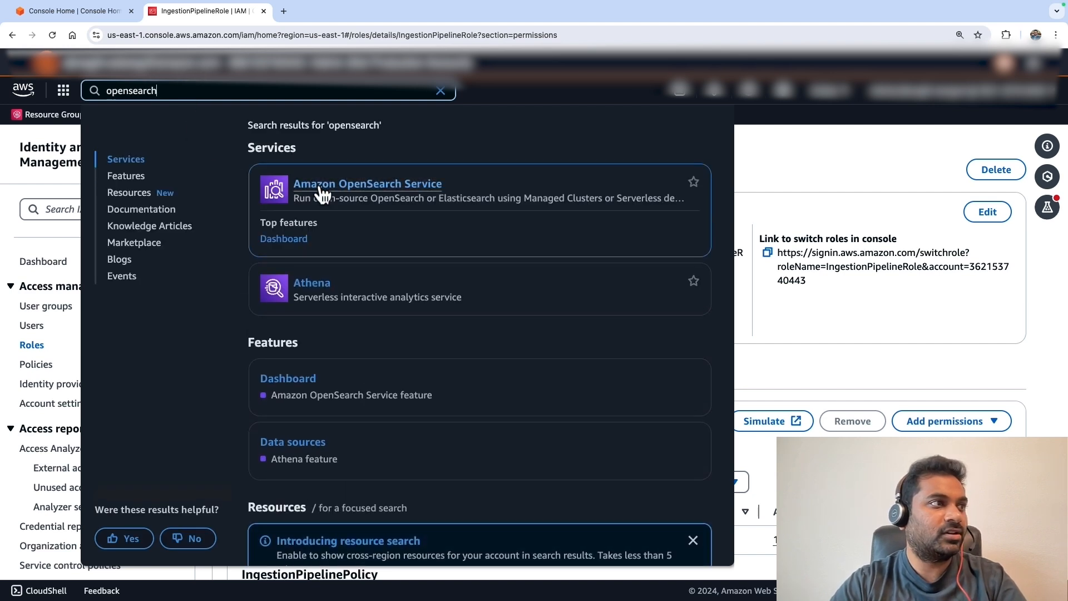
click(368, 183)
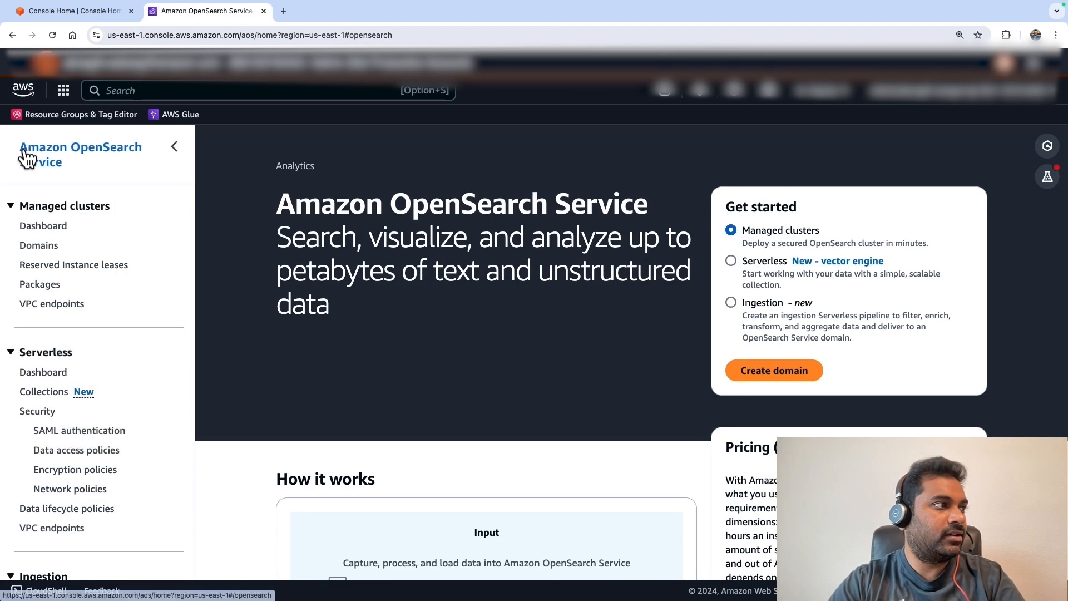
click(39, 246)
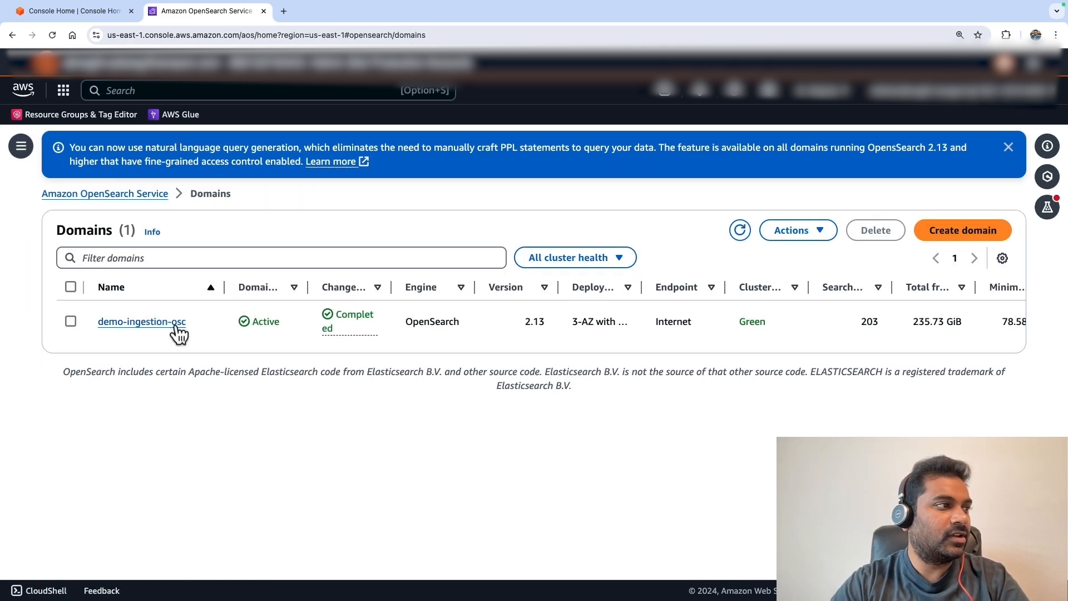
click(141, 321)
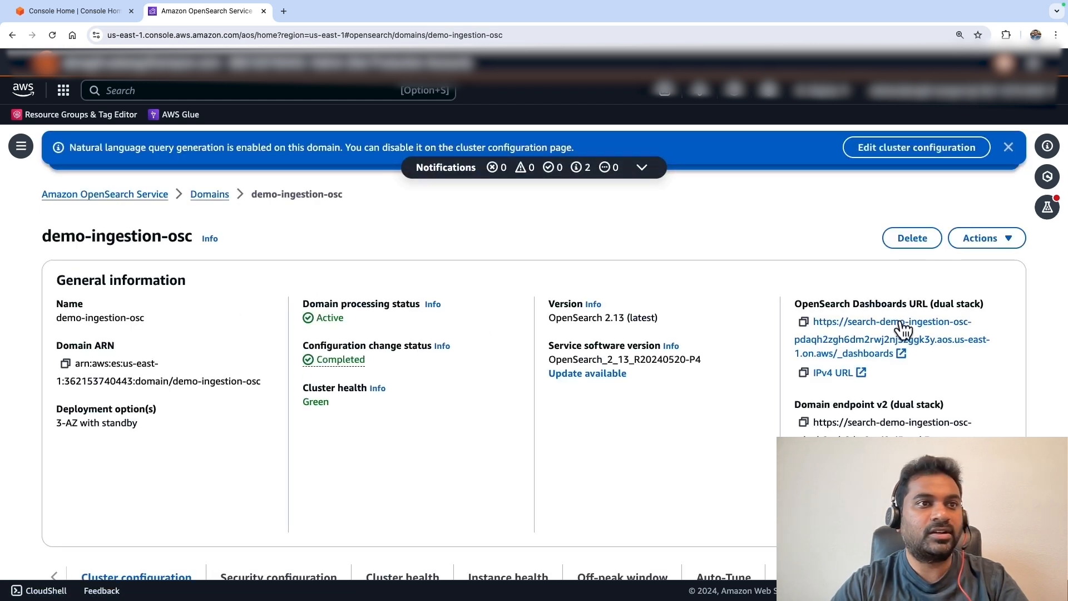
click(892, 322)
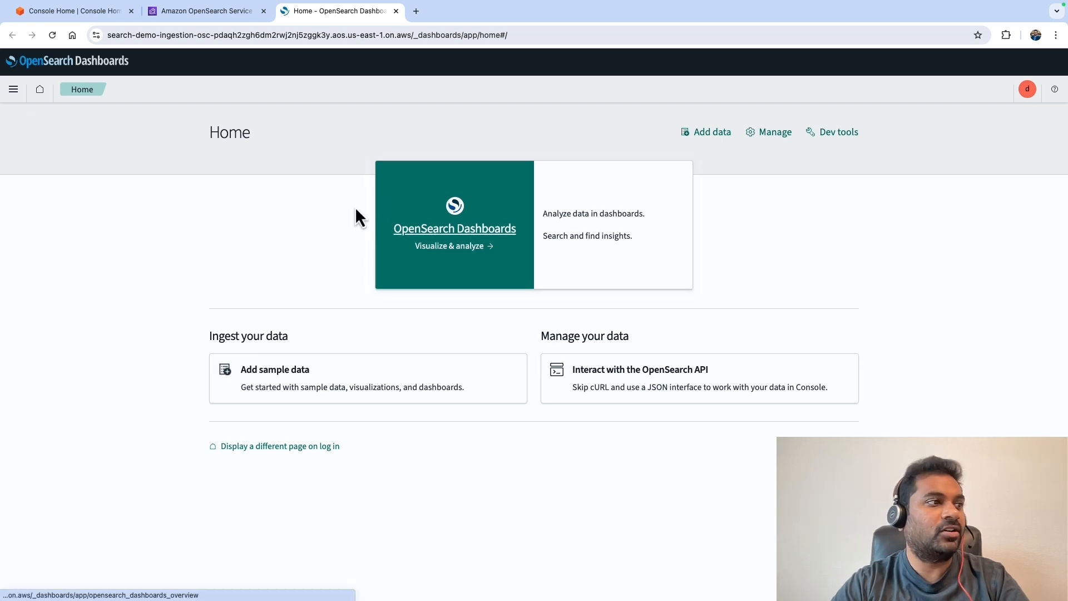
mouse_move(247, 225)
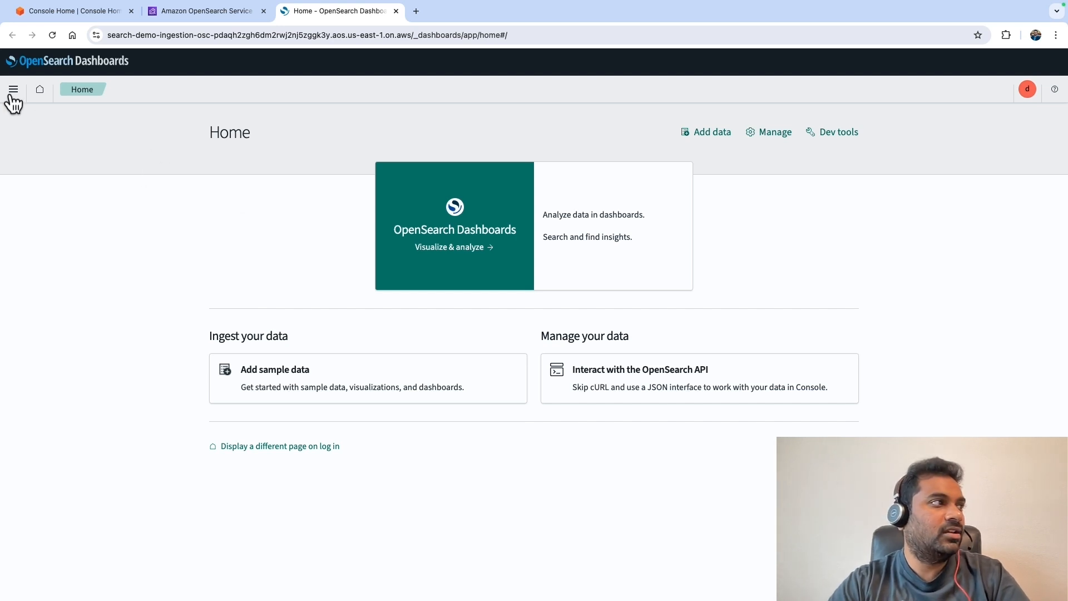
Go to Security > Roles > all_access and review its mapped users and Manage mapping.
click(13, 89)
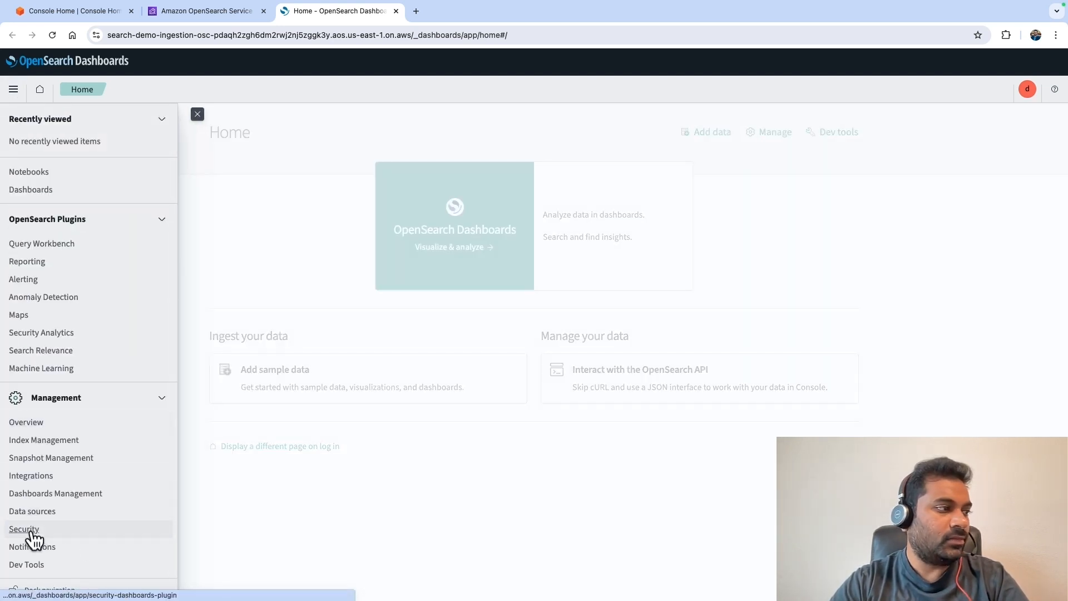
click(23, 528)
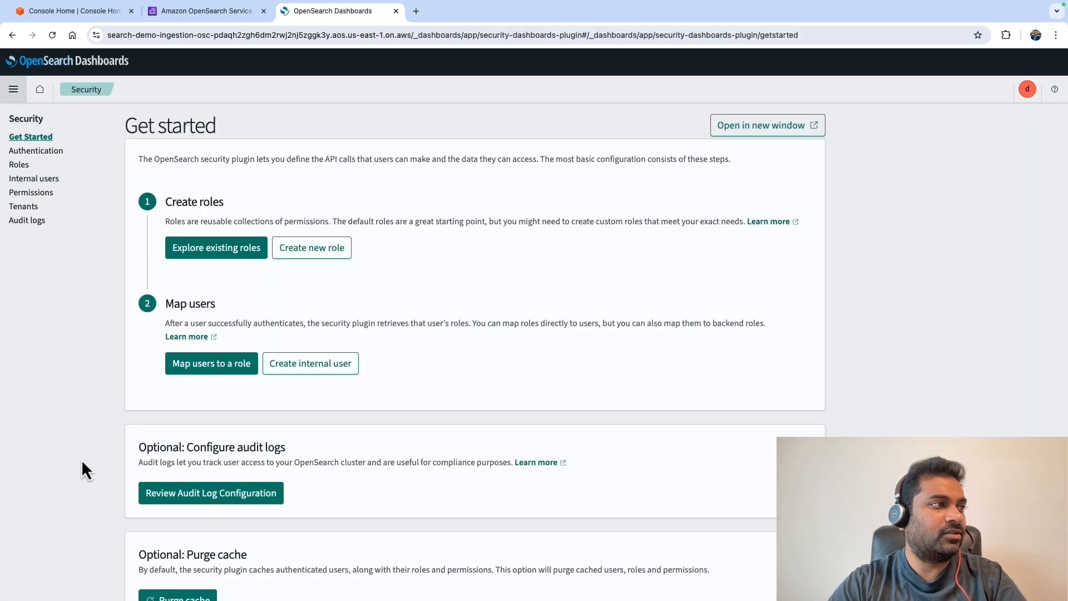
mouse_move(36, 151)
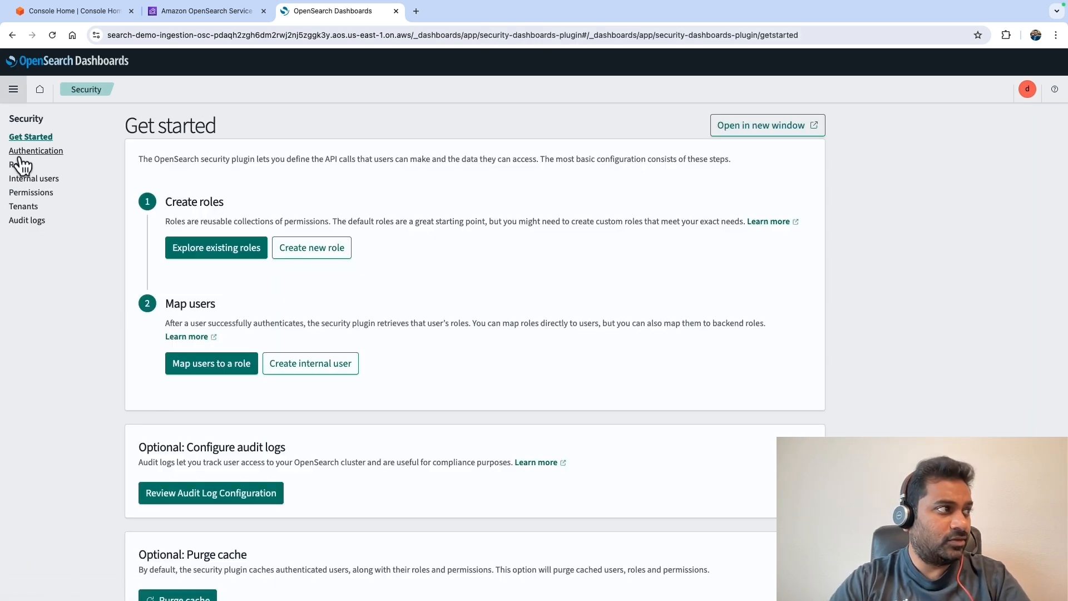
click(19, 164)
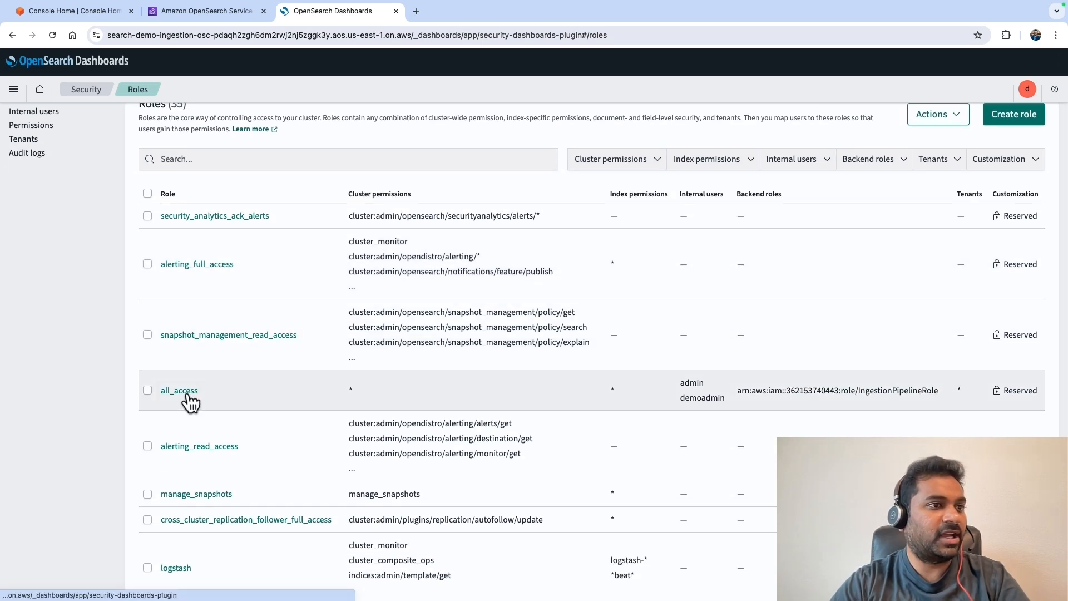
click(179, 390)
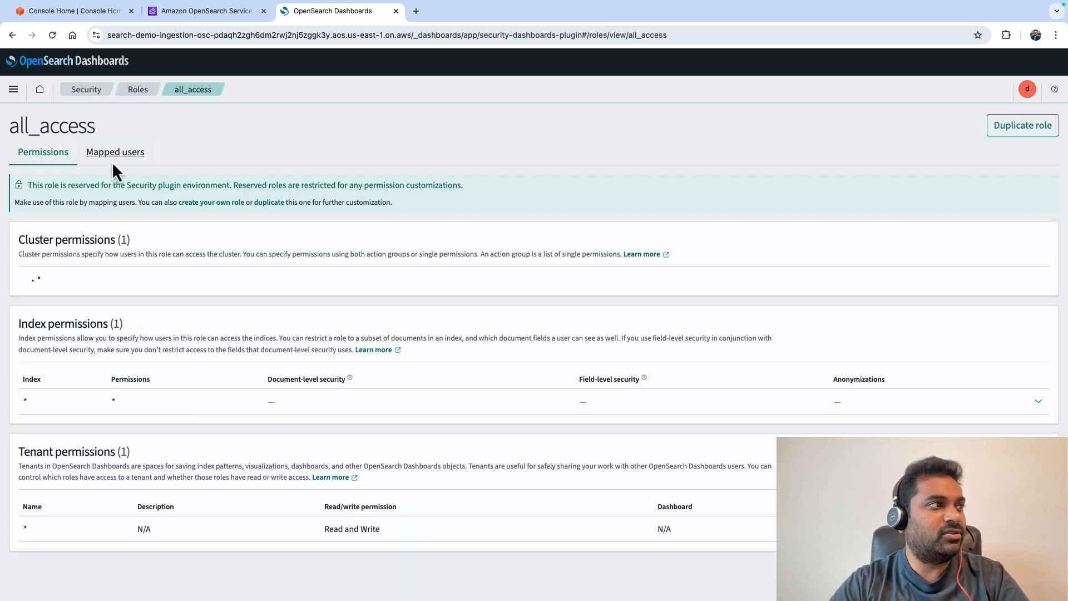
click(116, 151)
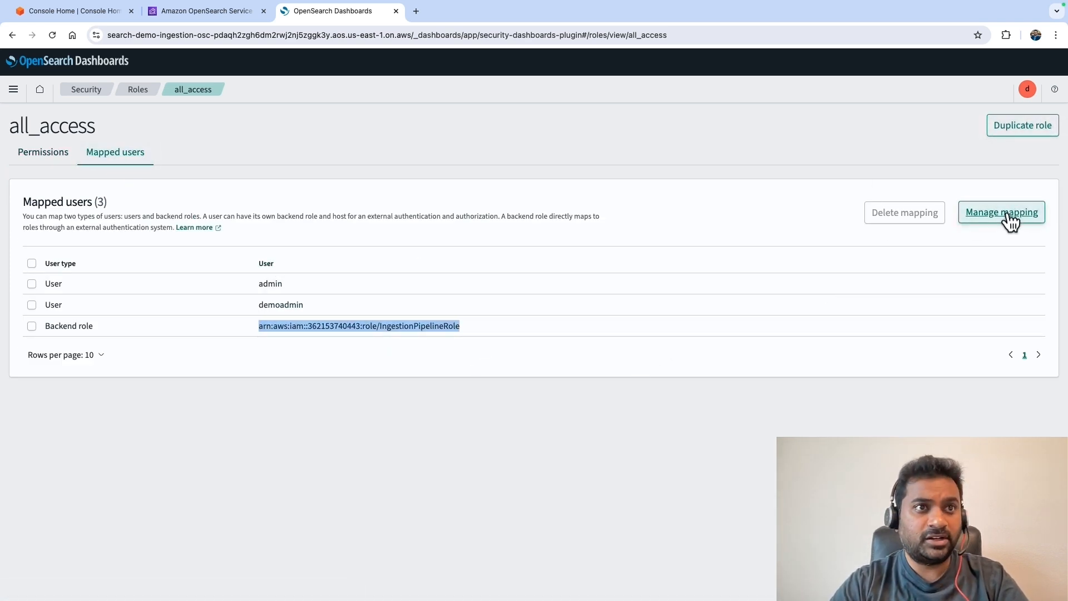
click(1001, 212)
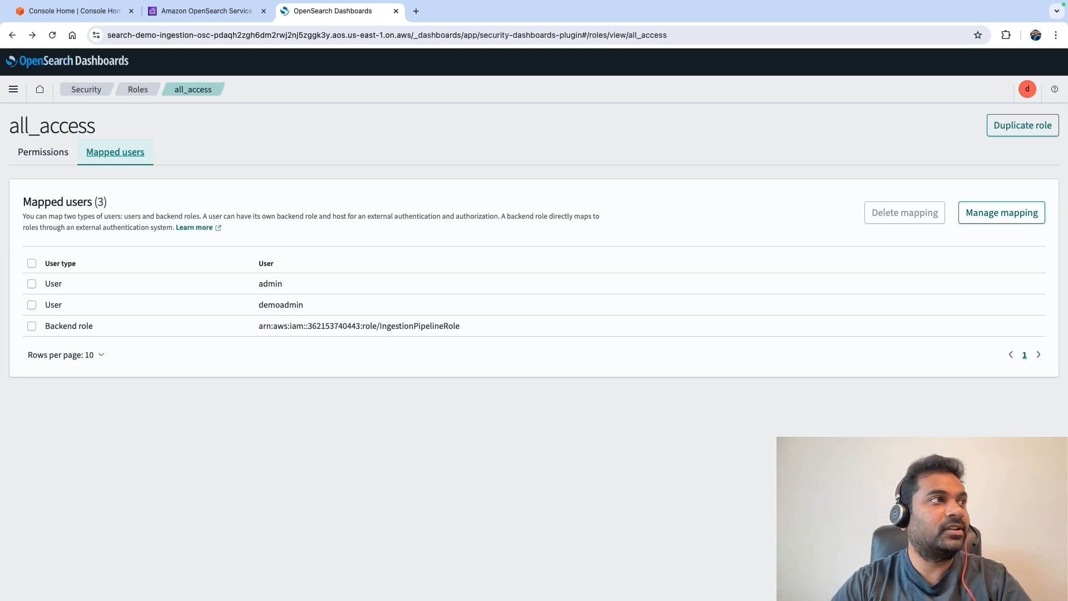
mouse_move(319, 262)
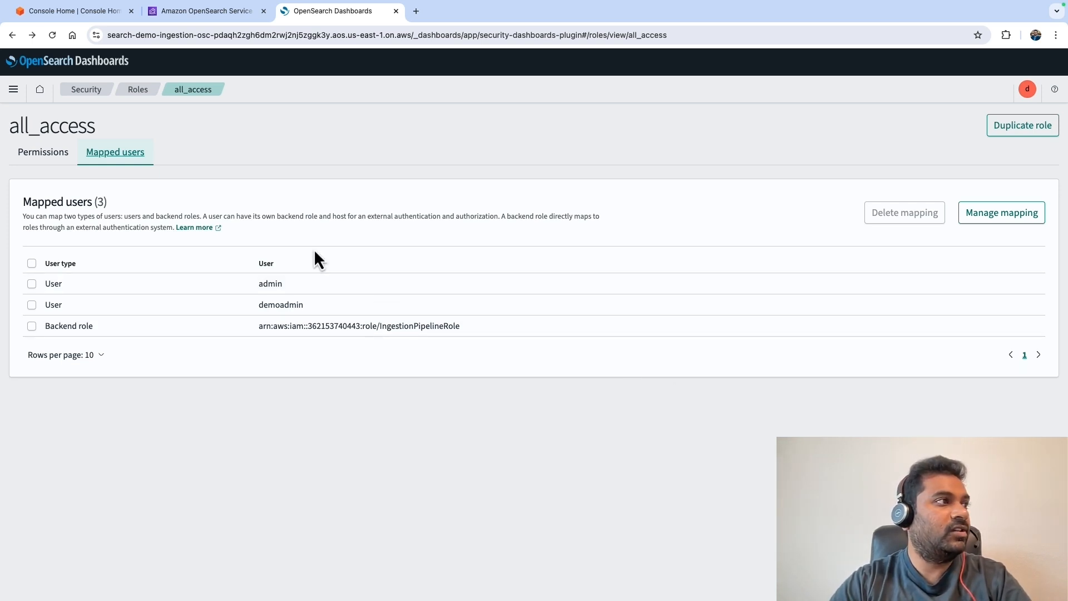
Back in OpenSearch Service, list the Ingestion pipelines showing my-pipeline as Active.
click(204, 11)
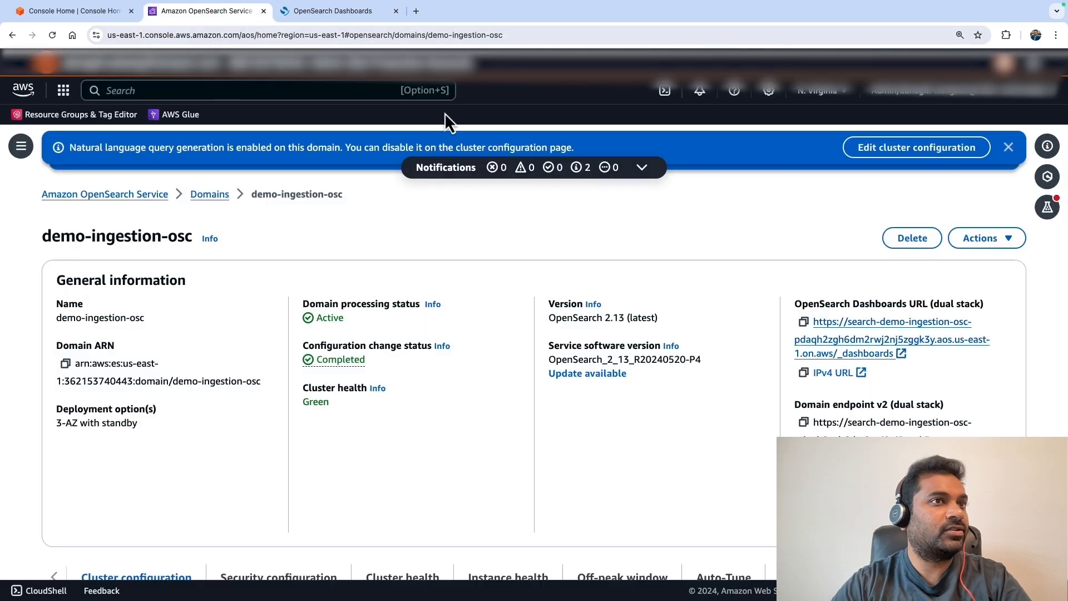
click(1009, 147)
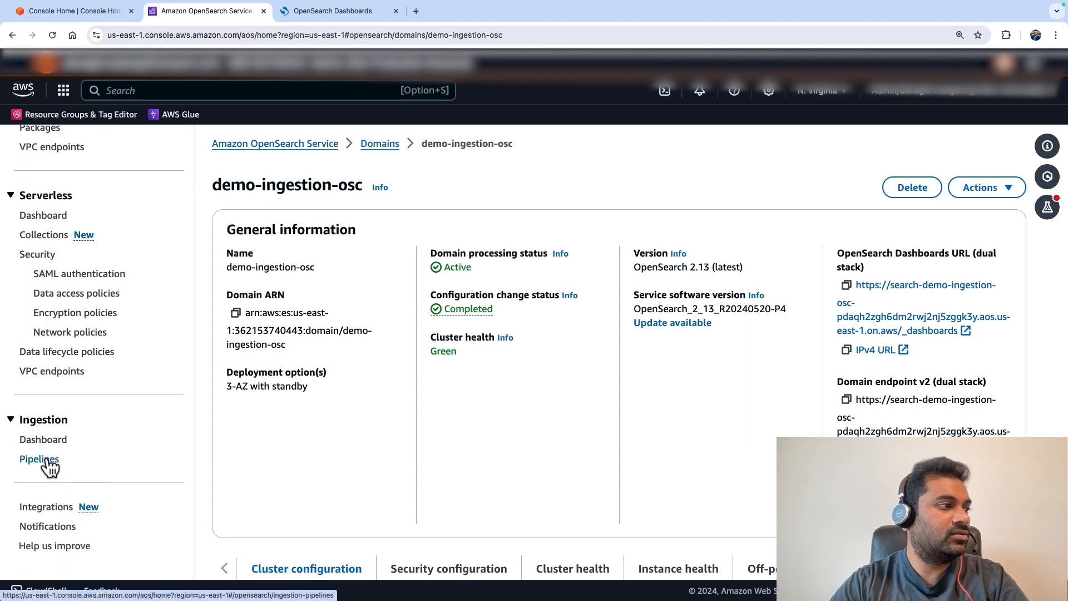
click(40, 459)
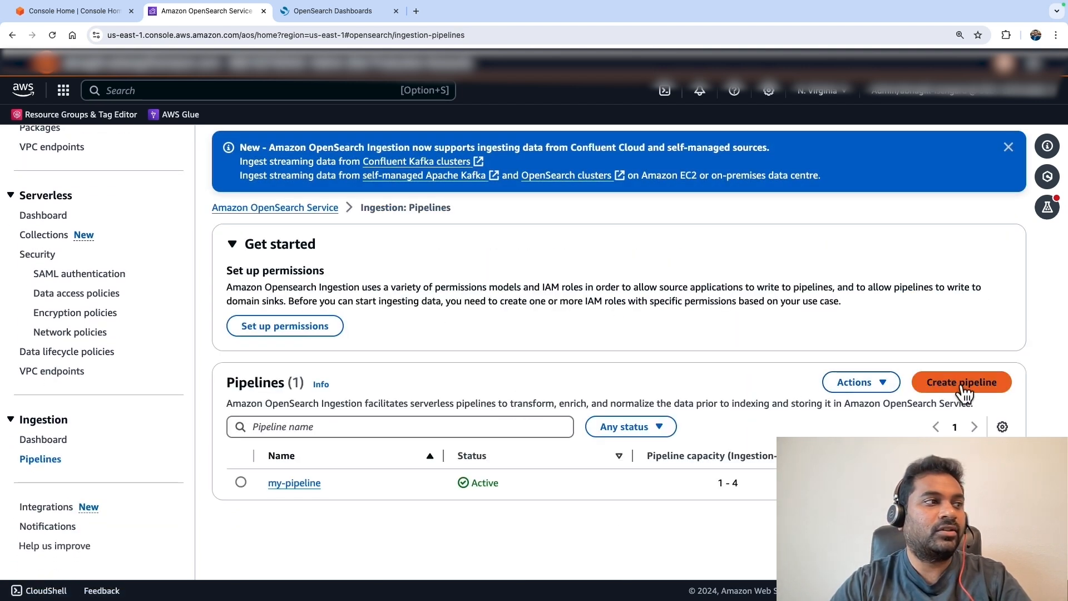
Start a new pipeline and pick the 'Log aggregation with conditional routing' blueprint.
click(961, 382)
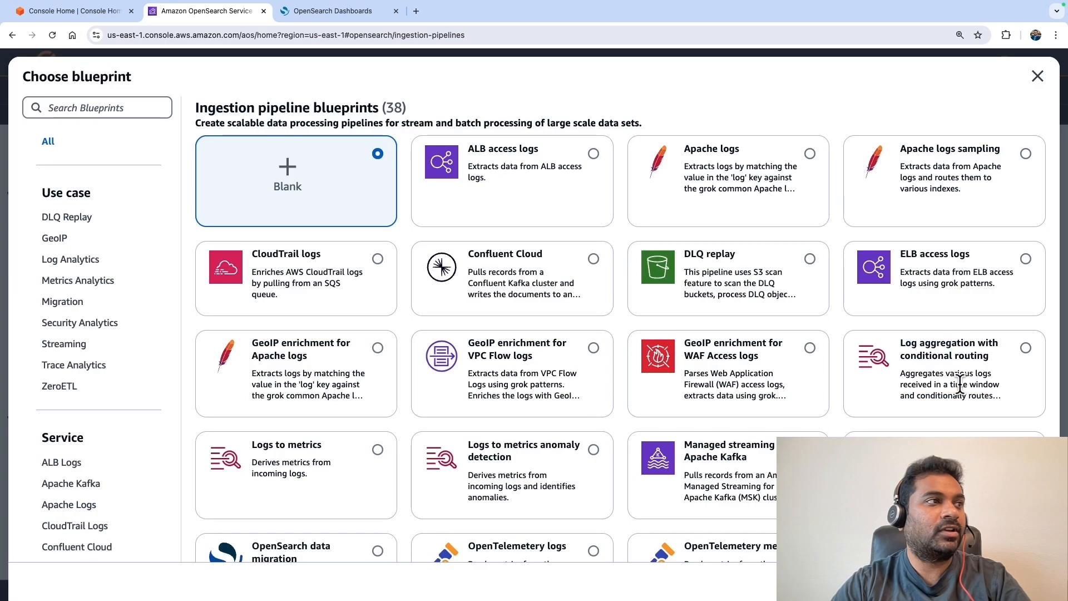
mouse_move(792, 347)
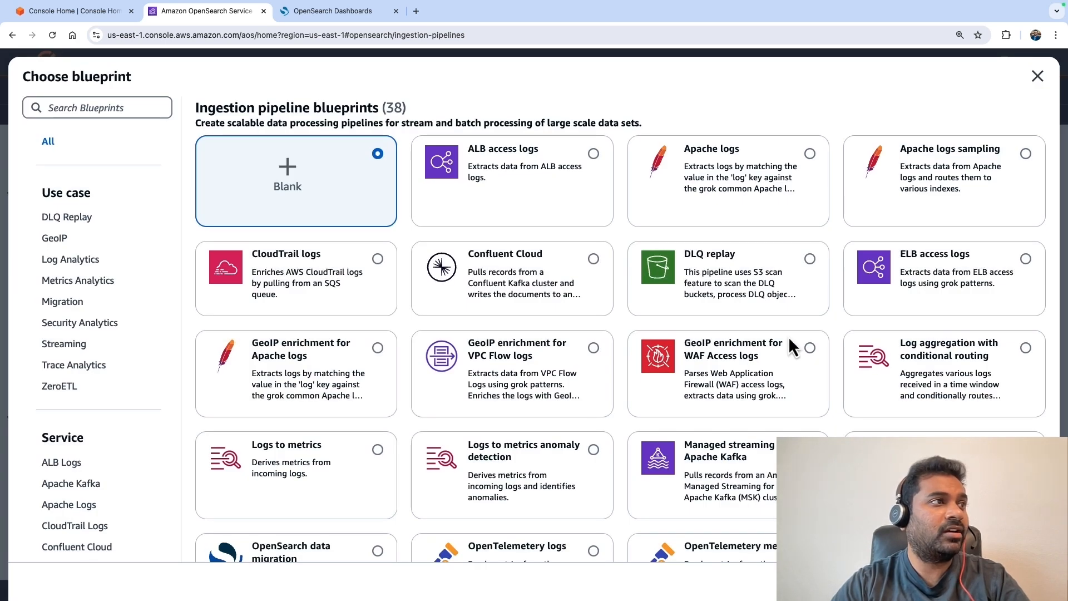
mouse_move(698, 340)
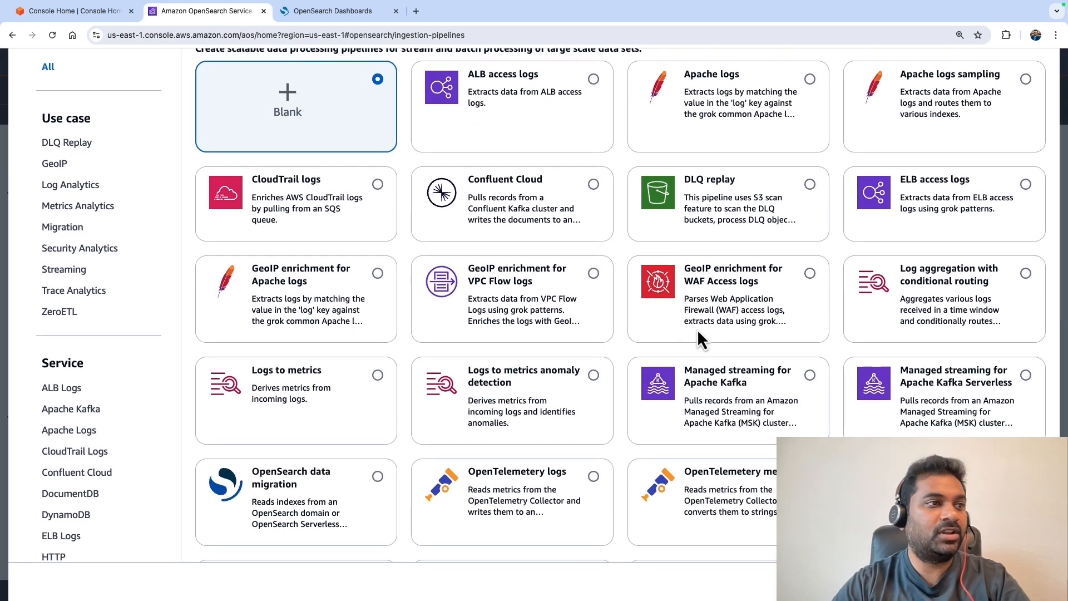
mouse_move(804, 433)
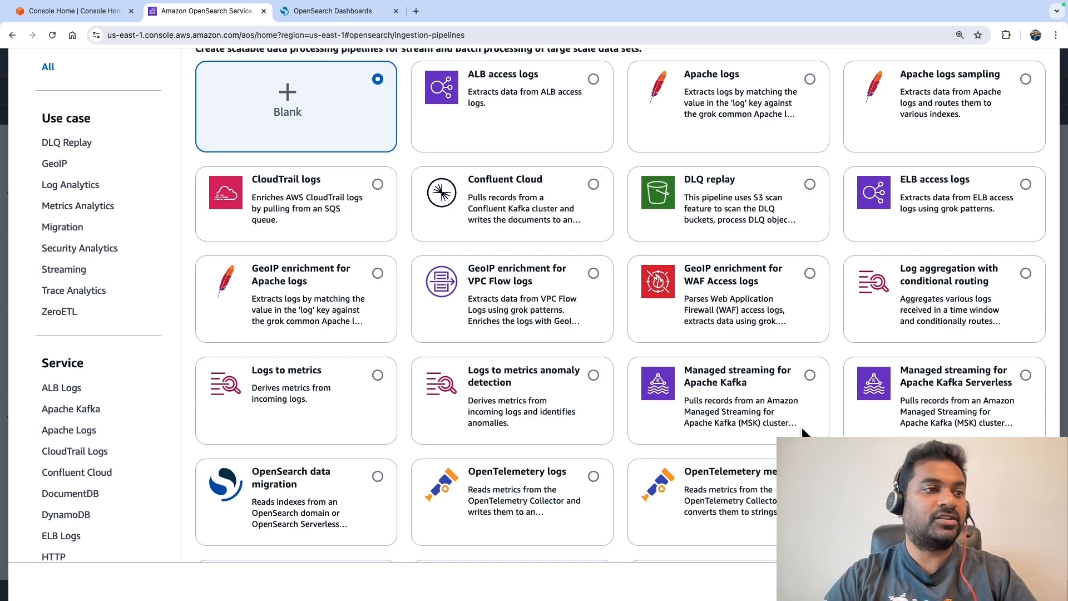
scroll(down, 3)
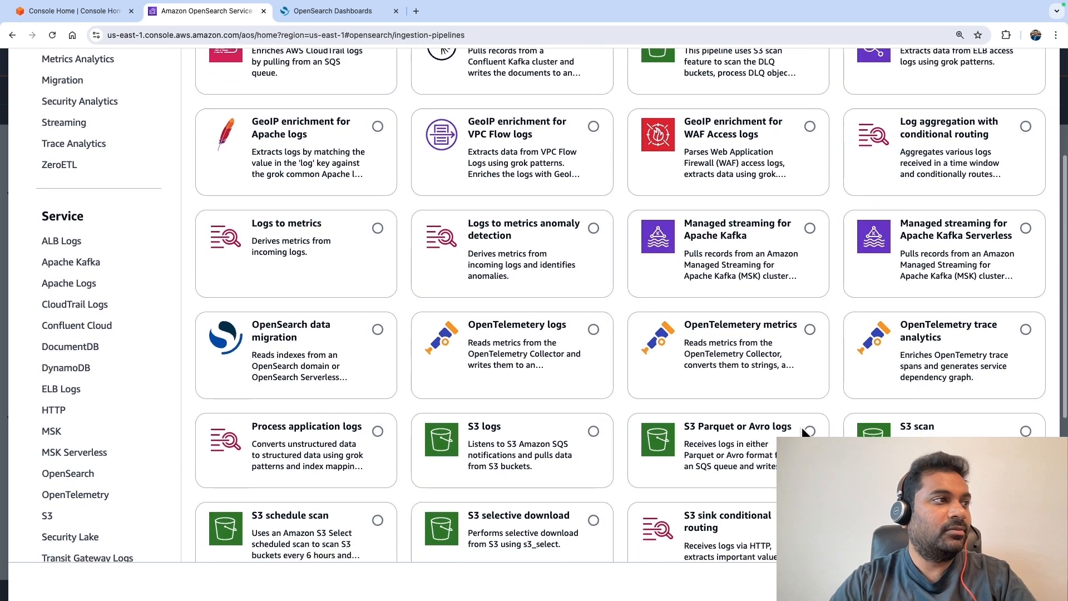
scroll(down, 3)
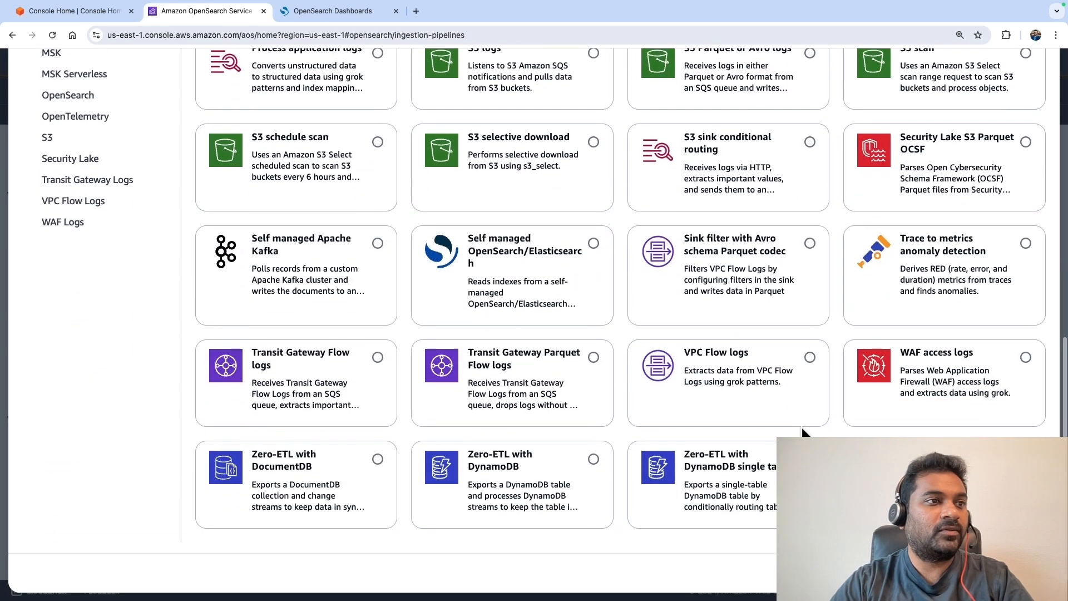
scroll(up, 3)
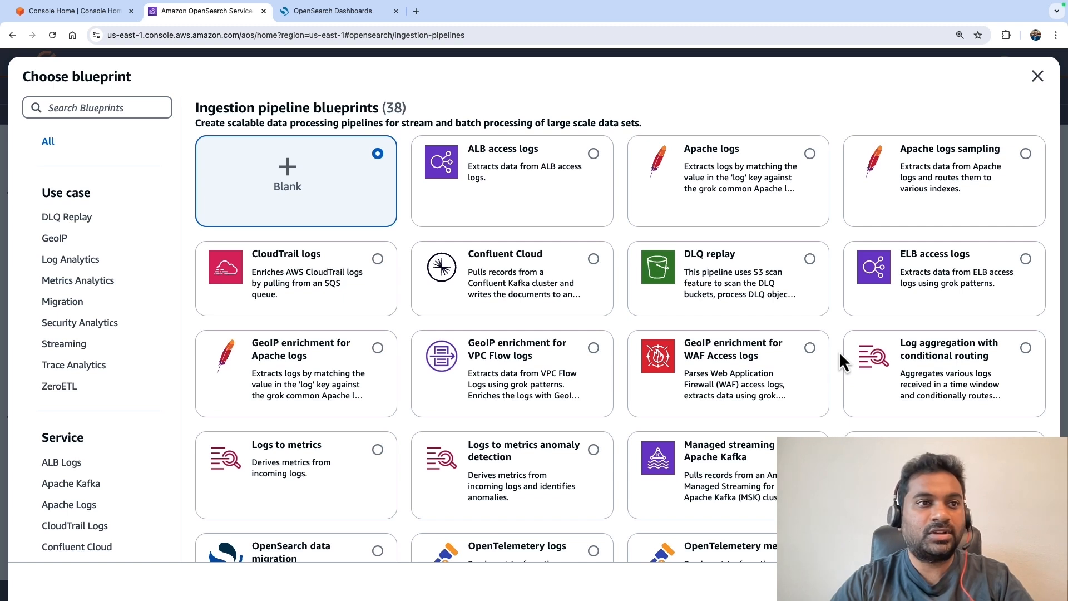
mouse_move(899, 344)
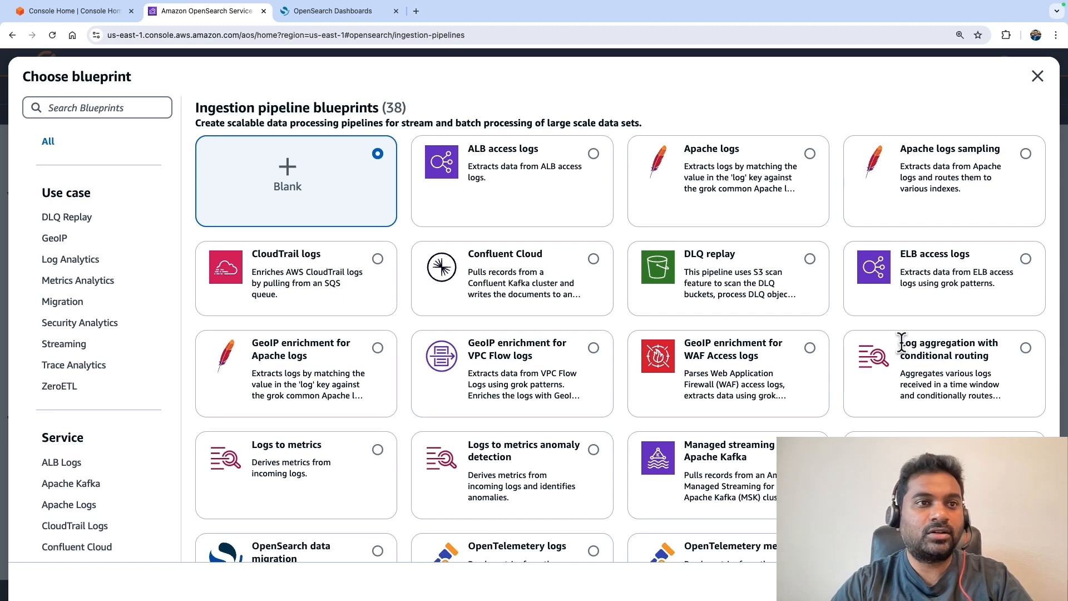
double_click(949, 343)
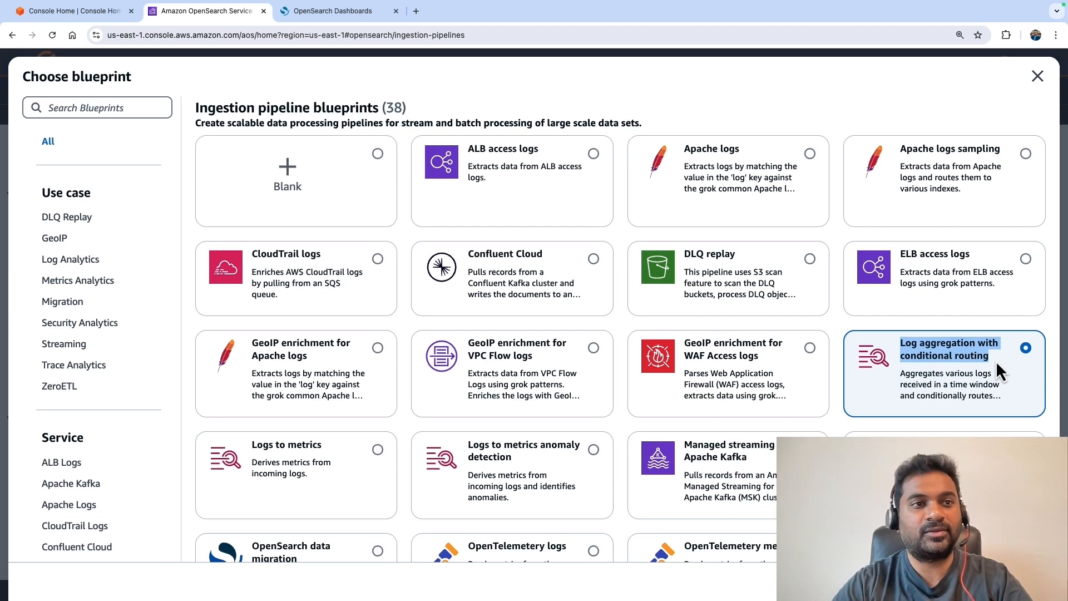
mouse_move(1016, 368)
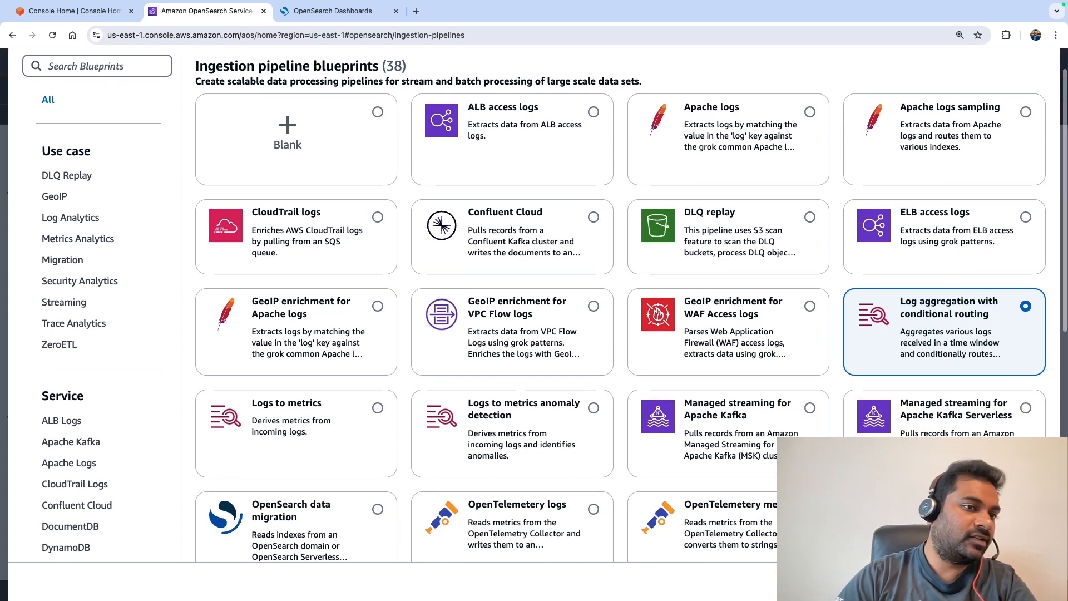
Build from the chosen blueprint and name the pipeline my-pipeline-01.
click(944, 331)
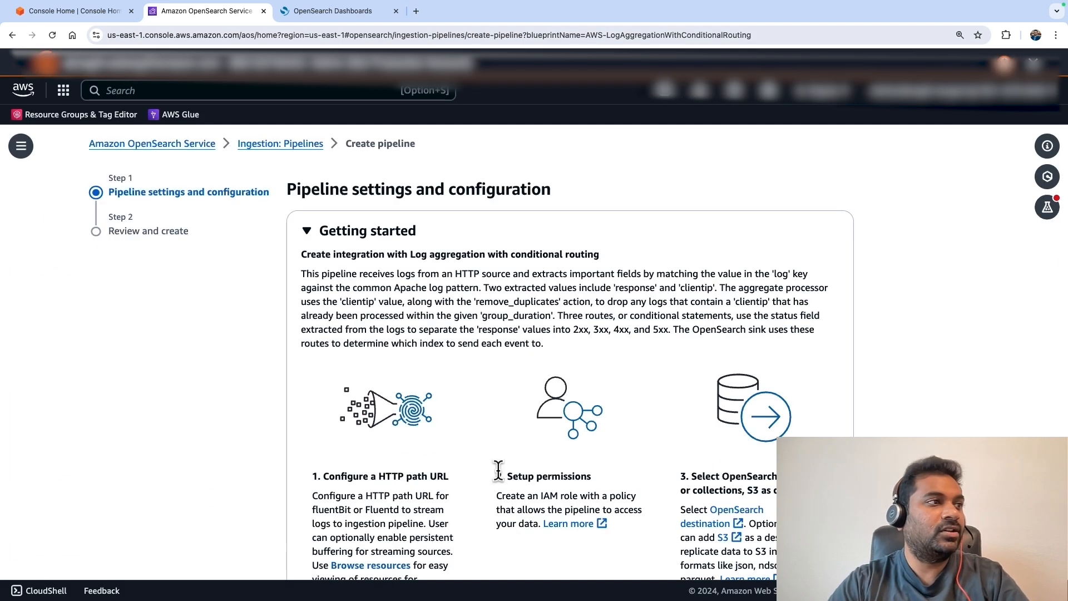
scroll(down, 3)
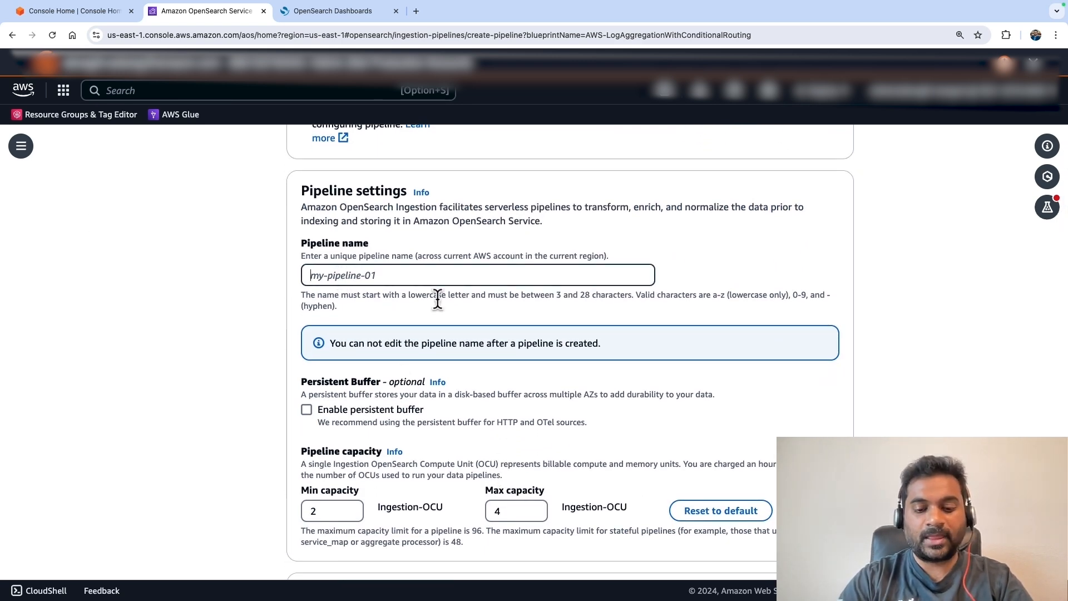
text(my-pipeline-01)
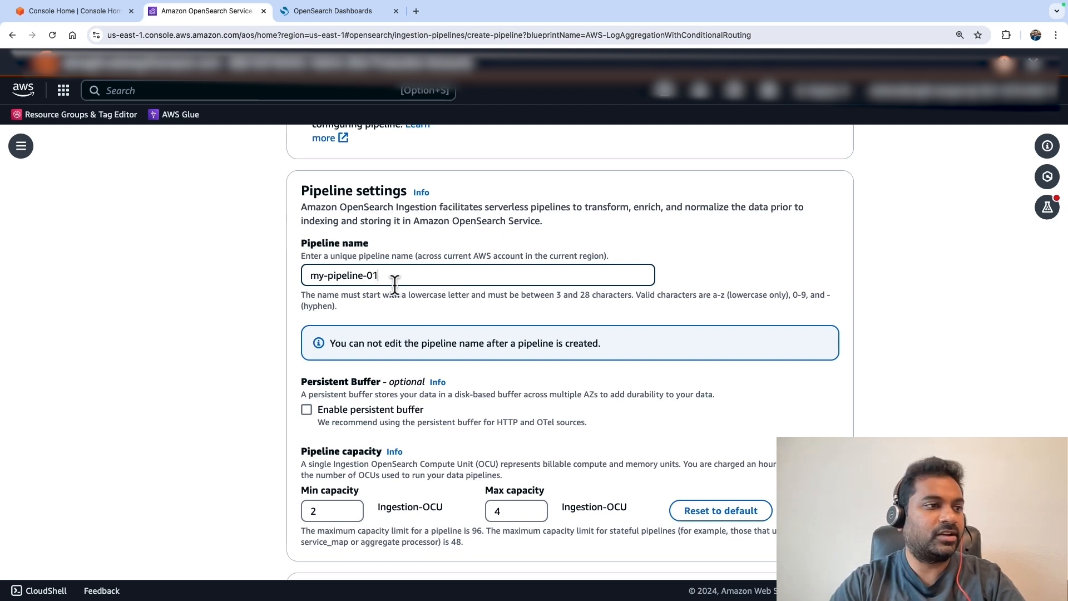
Set the blueprint YAML's http ingestion path to /my-pipeline/logs.
scroll(down, 3)
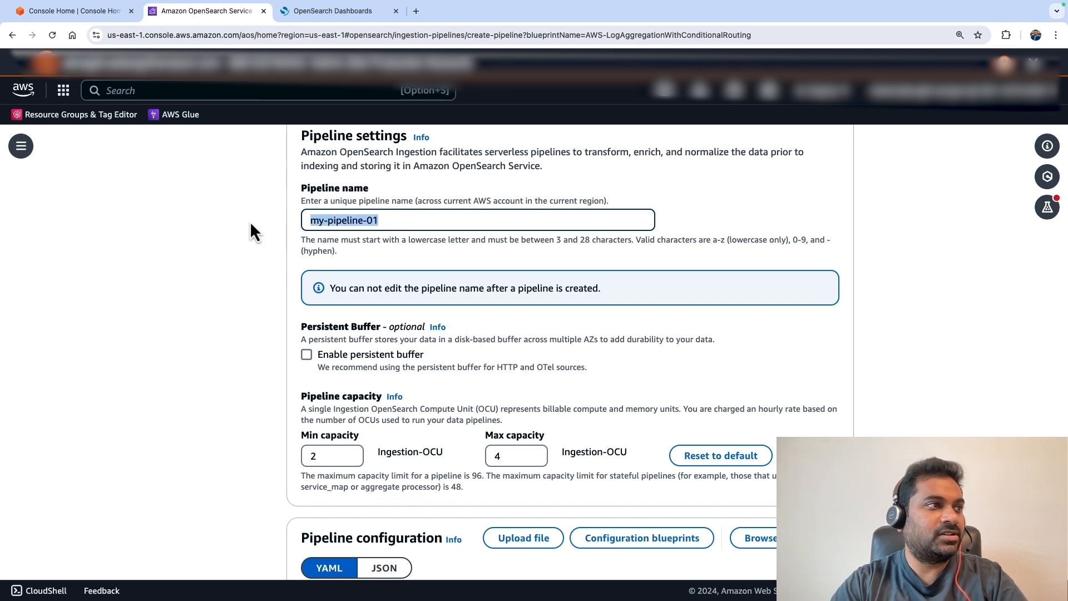
scroll(down, 3)
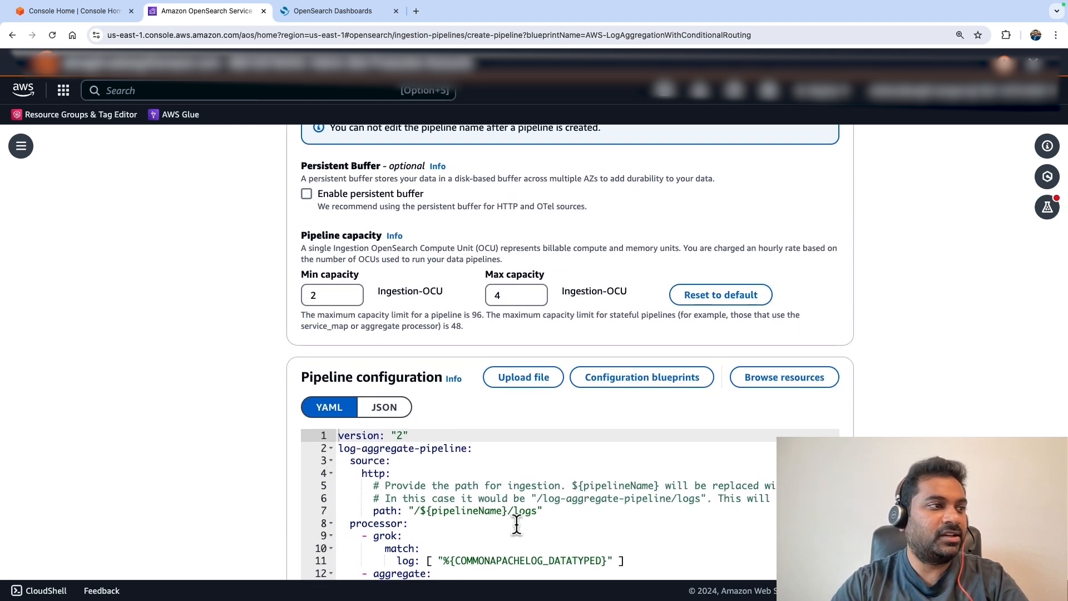
scroll(down, 3)
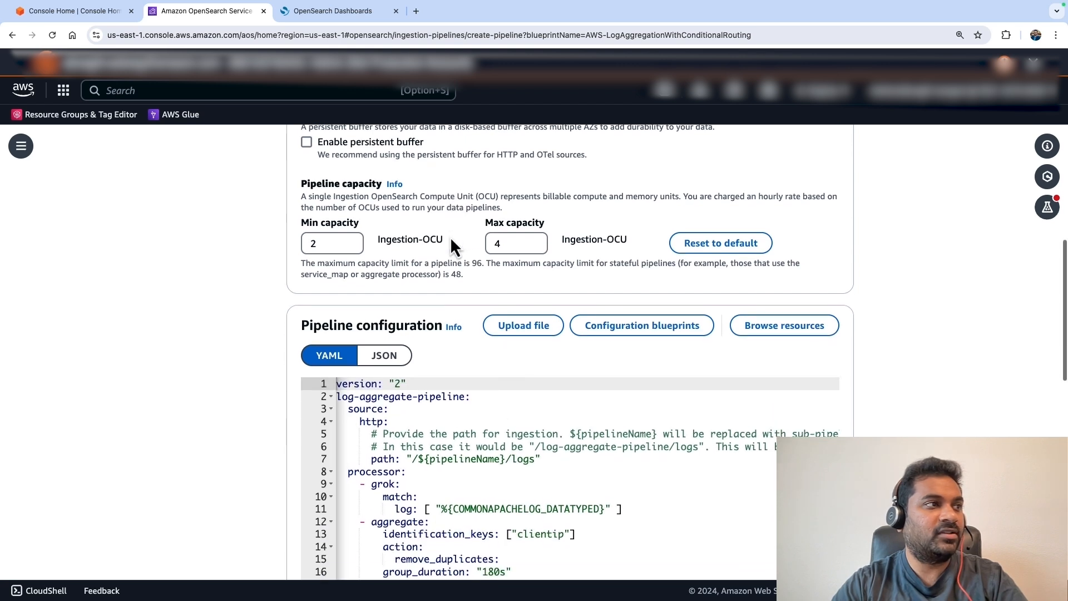
scroll(down, 3)
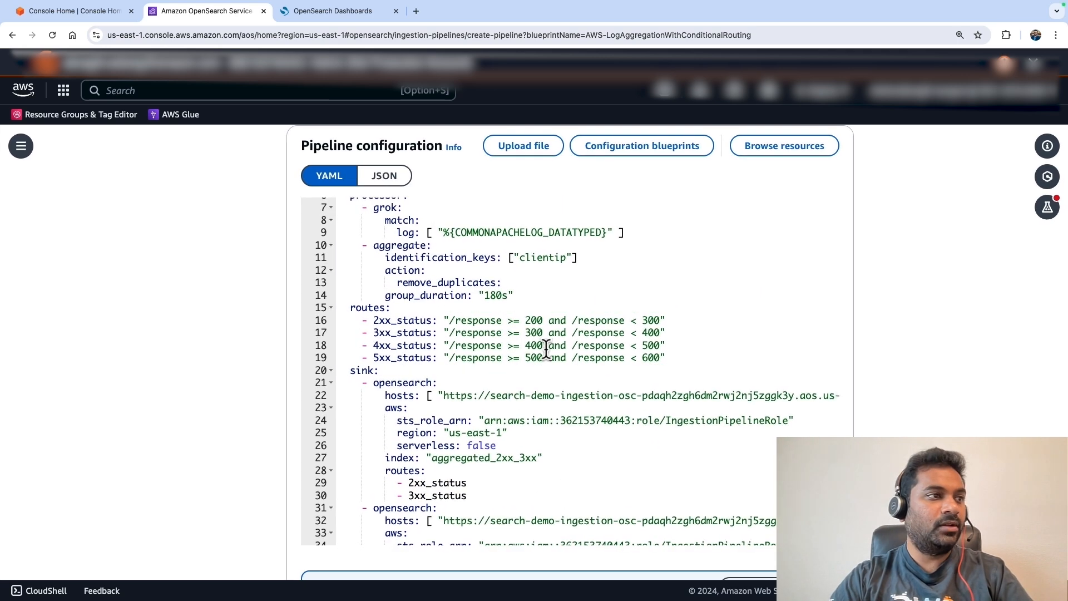
scroll(up, 3)
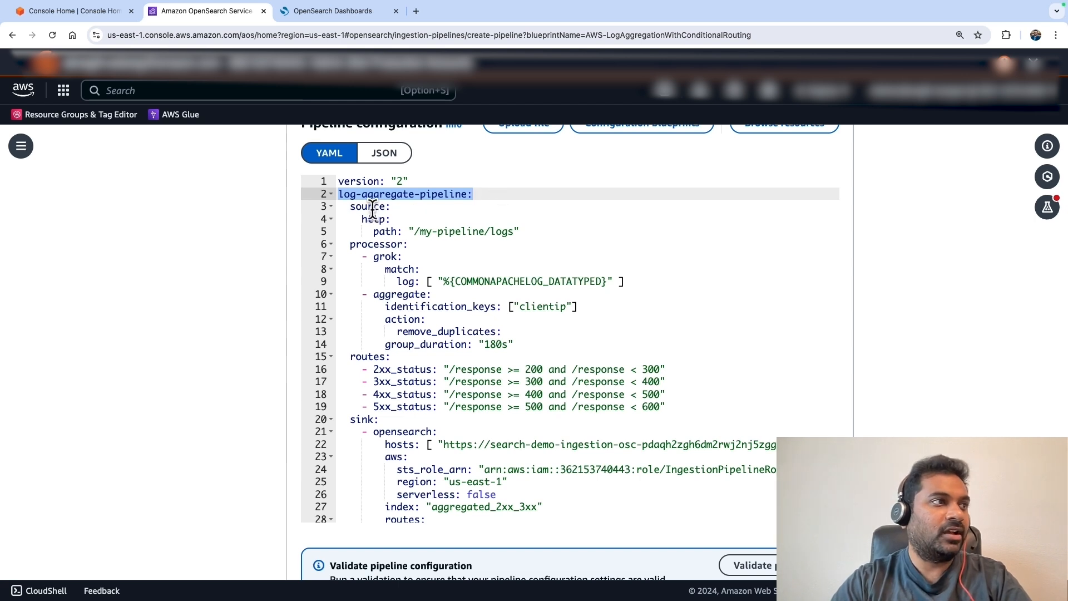
click(368, 206)
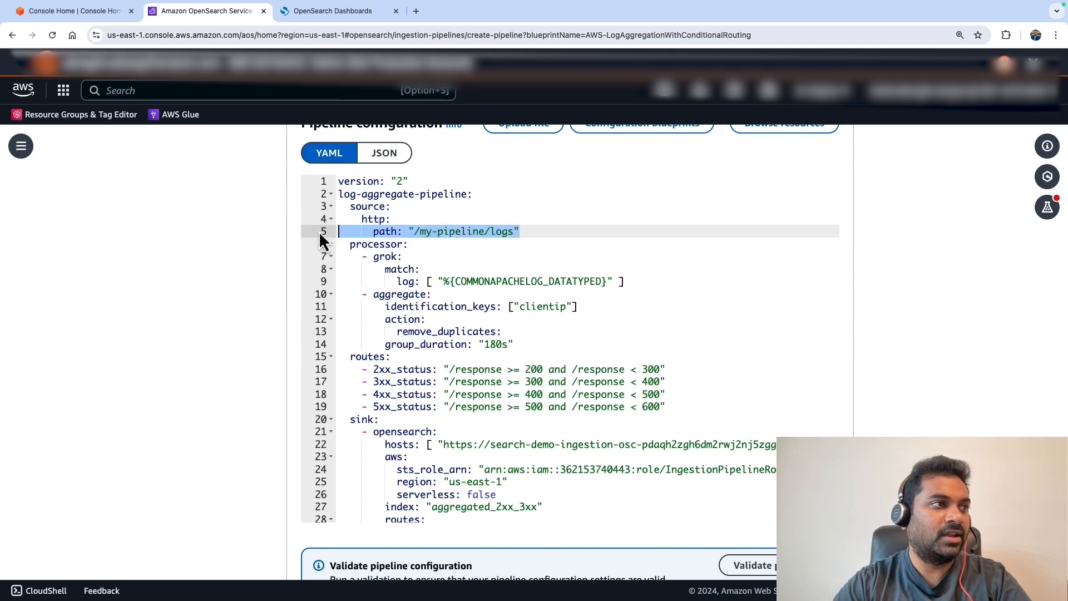
mouse_move(360, 244)
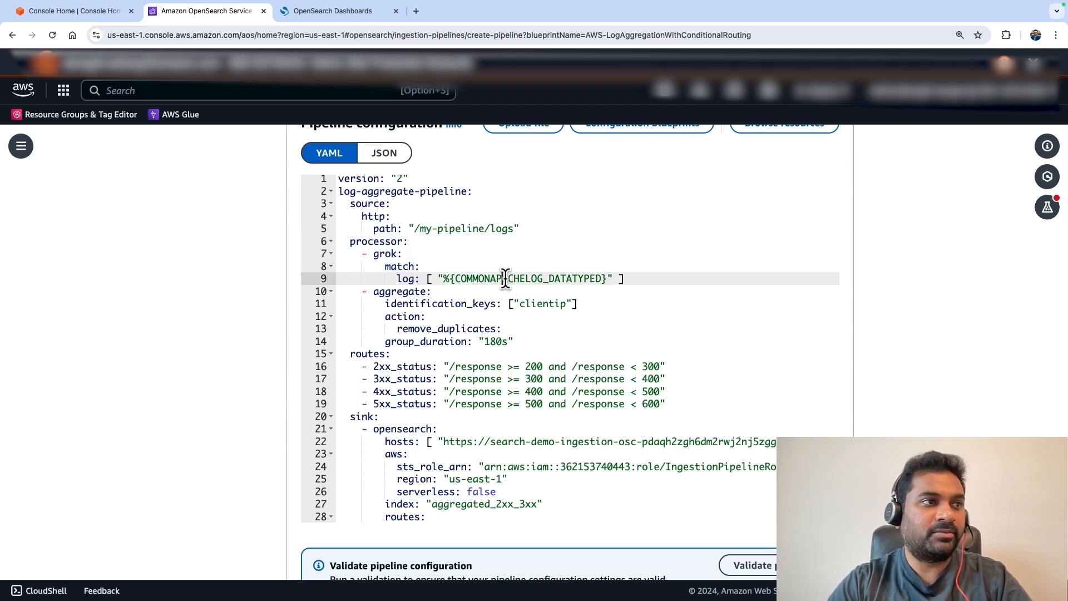
double_click(525, 278)
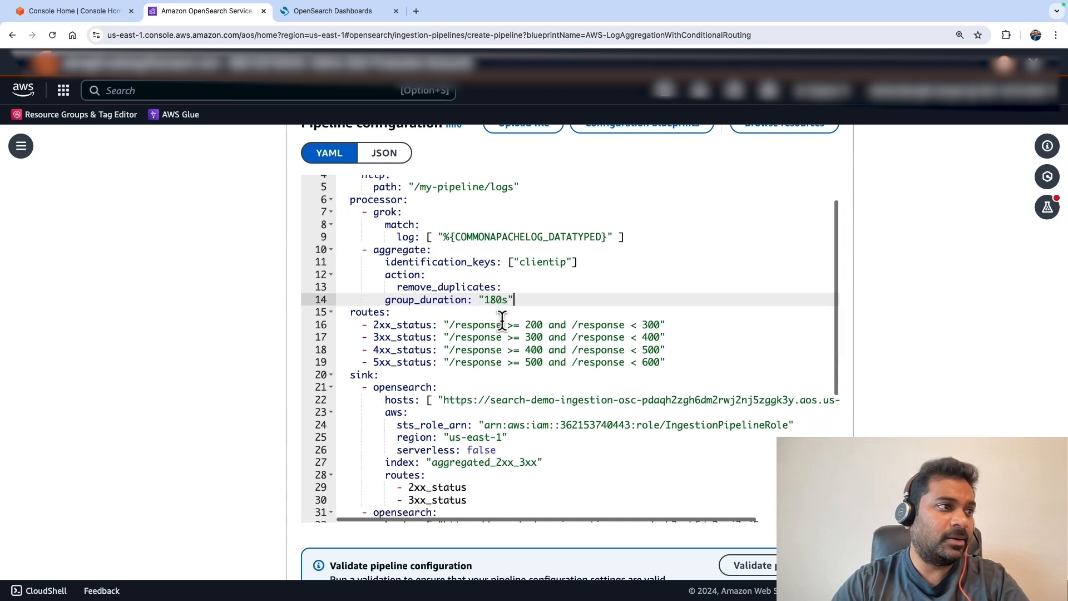
double_click(367, 307)
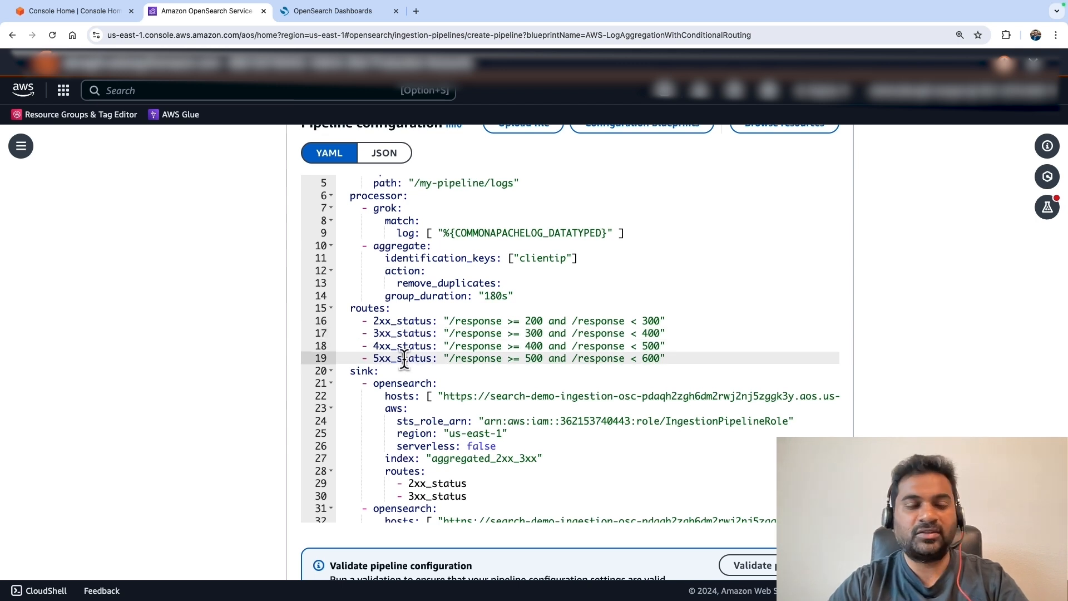
double_click(535, 321)
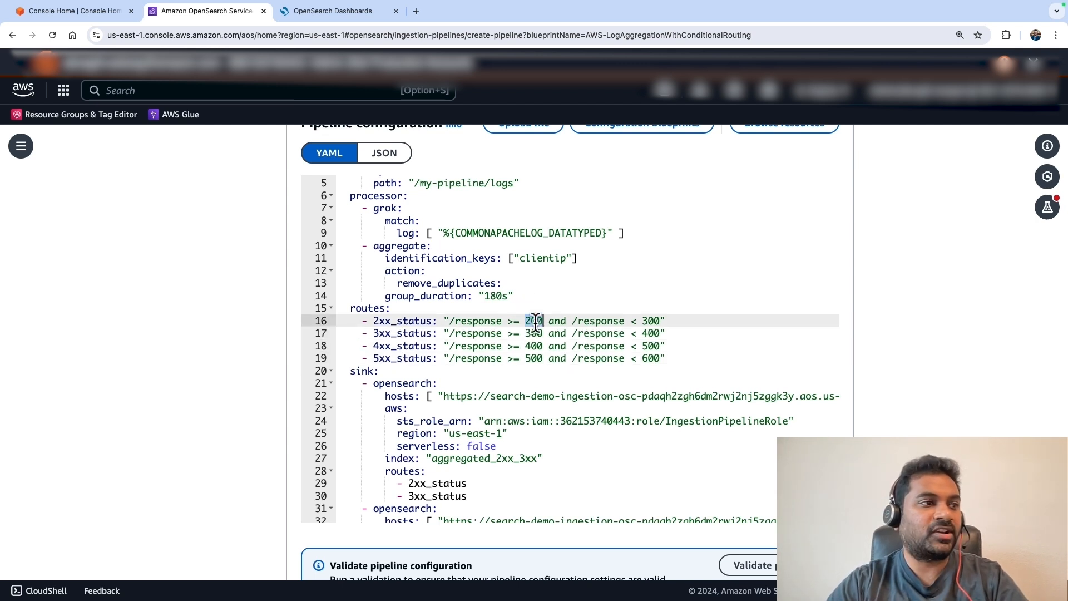
scroll(down, 3)
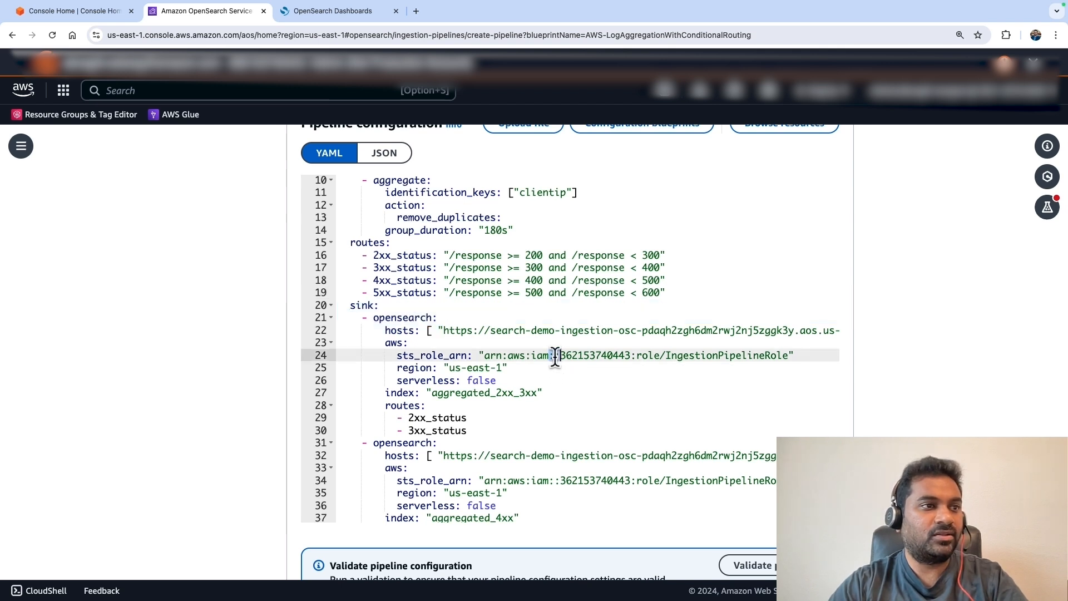
double_click(725, 355)
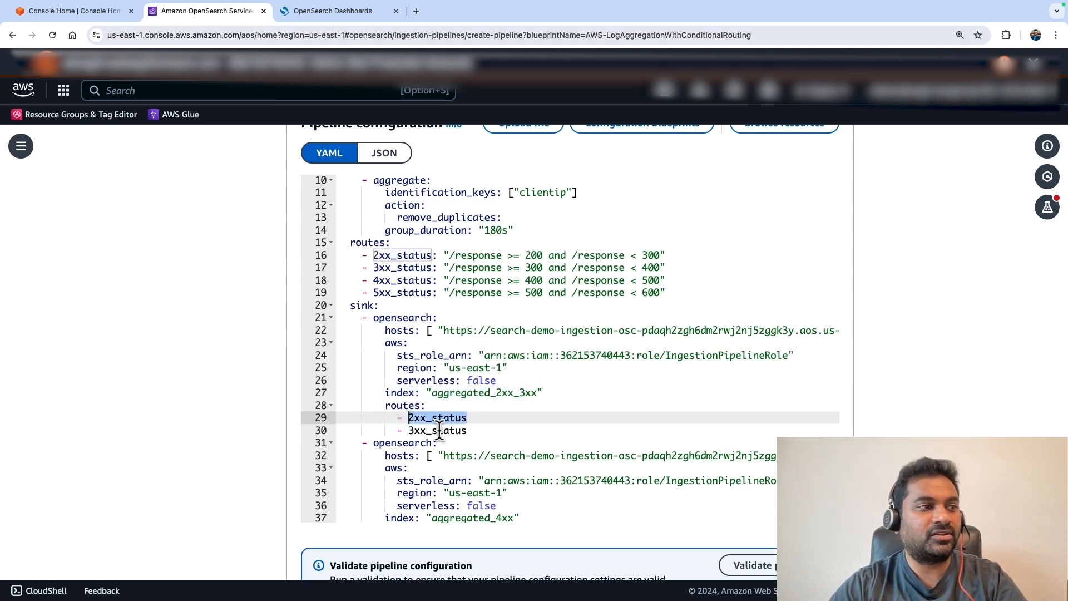
scroll(down, 3)
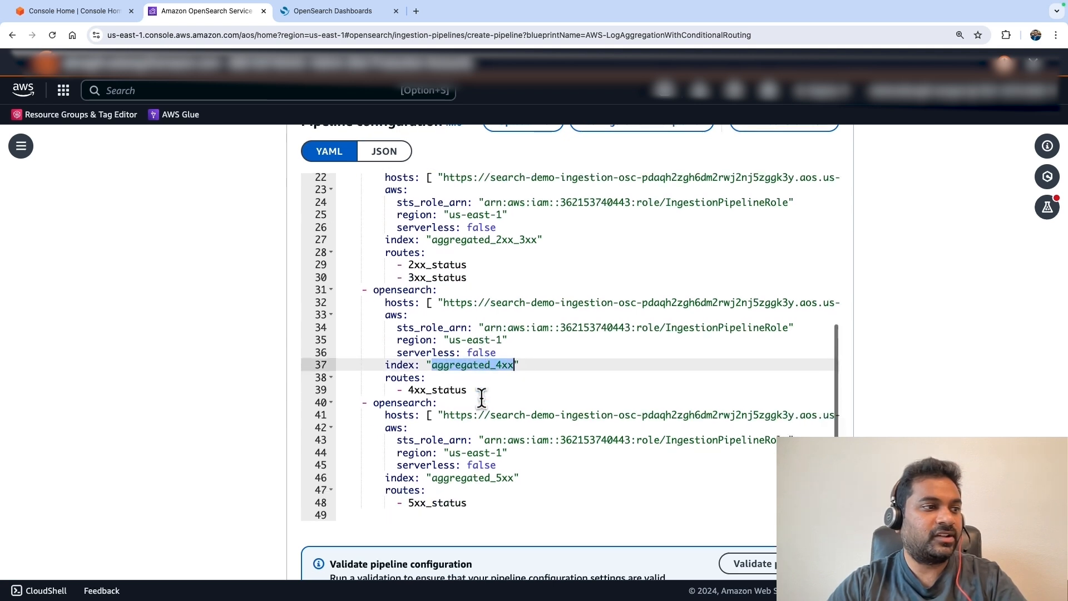
scroll(down, 3)
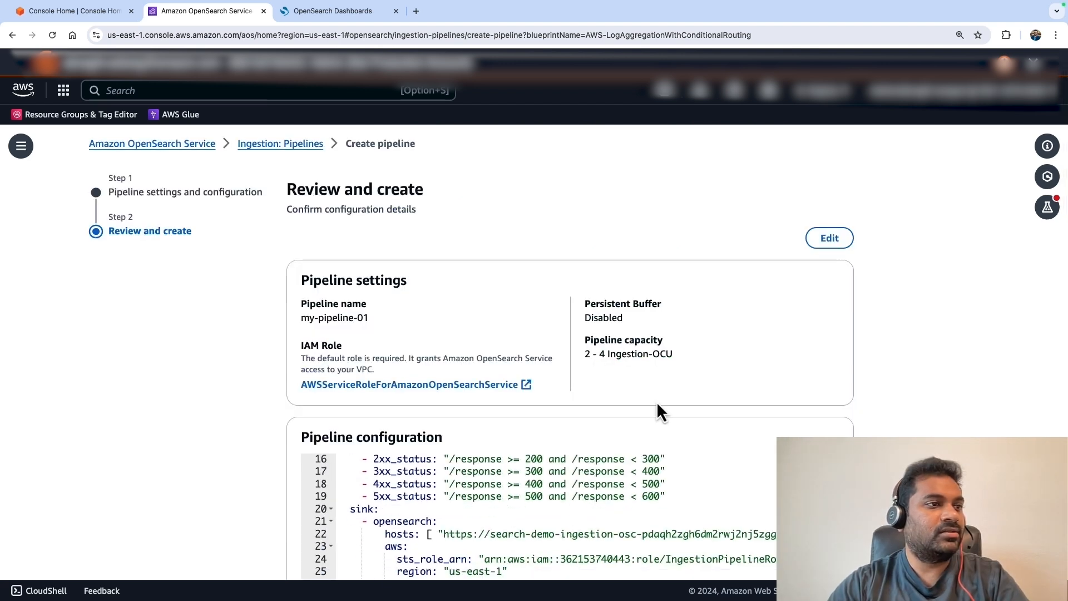
Review my-pipeline-01 (2–4 OCU, public access, CloudWatch logs) and create it.
scroll(down, 3)
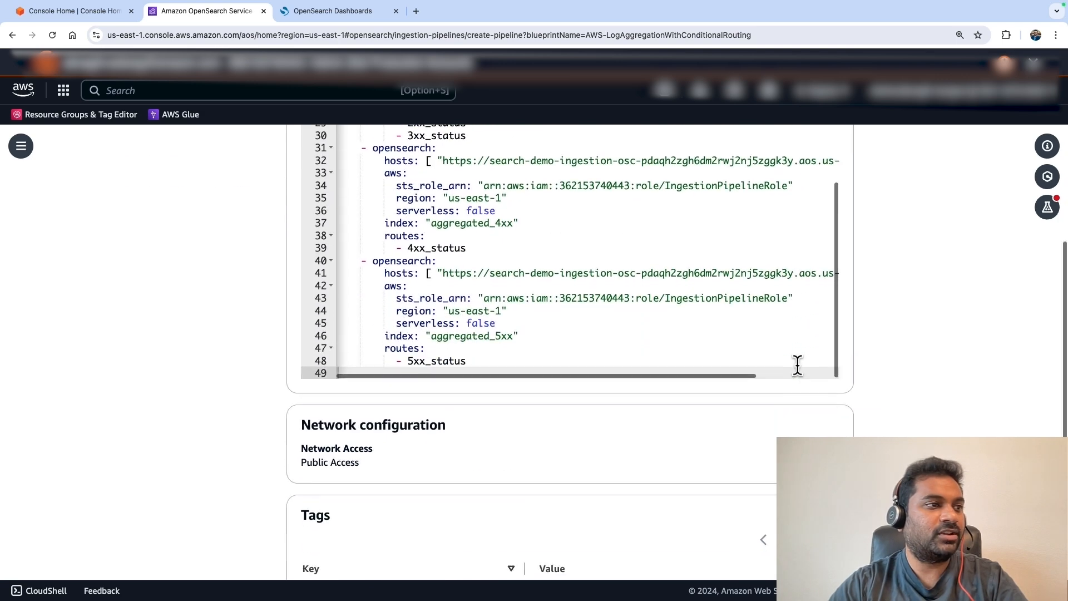
scroll(down, 3)
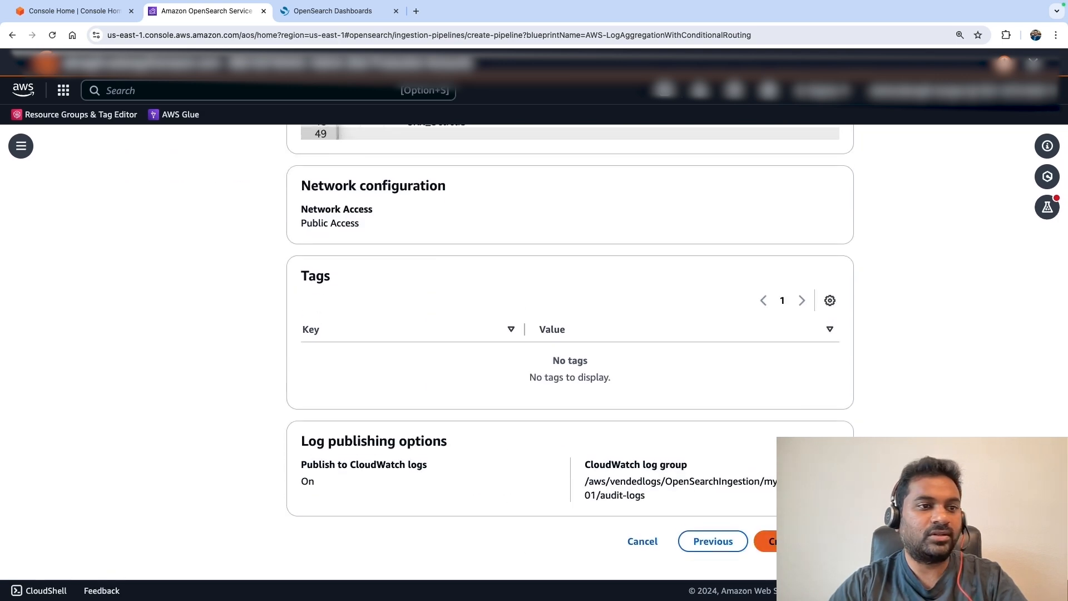
click(774, 541)
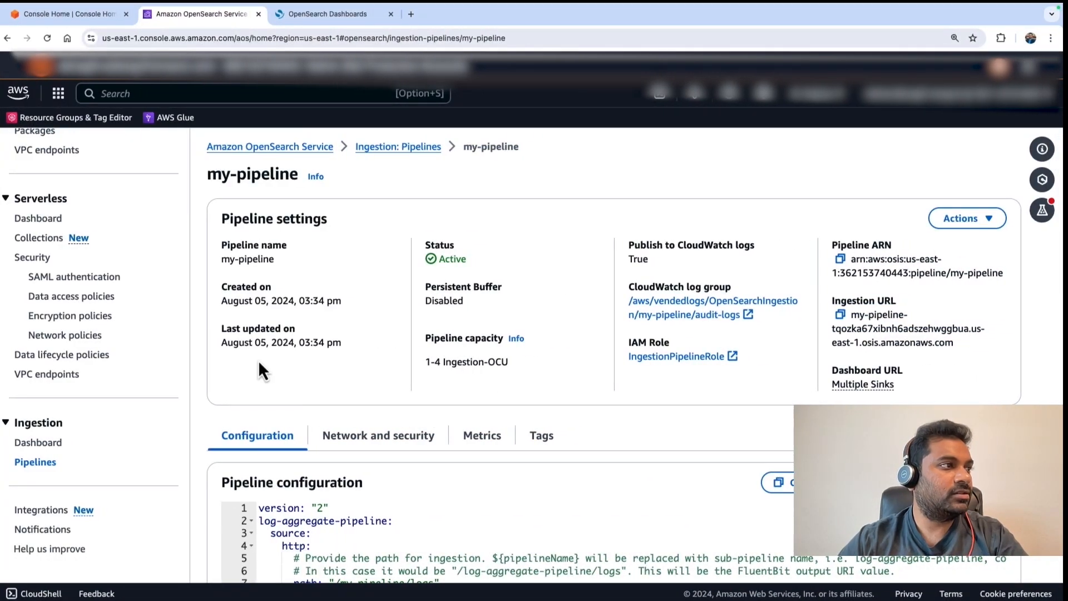
mouse_move(228, 123)
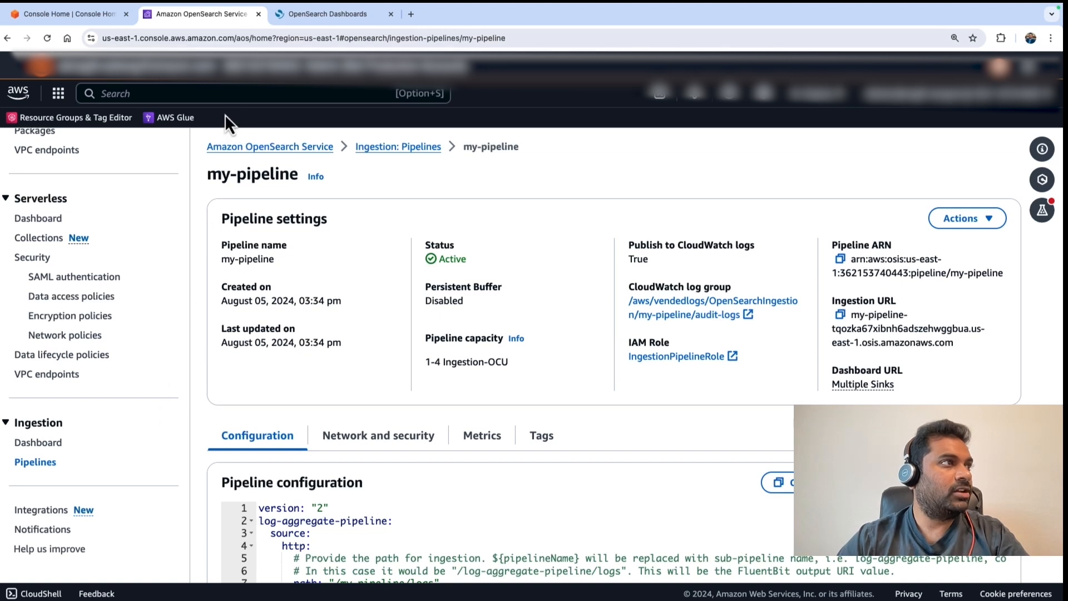
Search for 'ec2', open EC2 and list the running instances.
text(e)
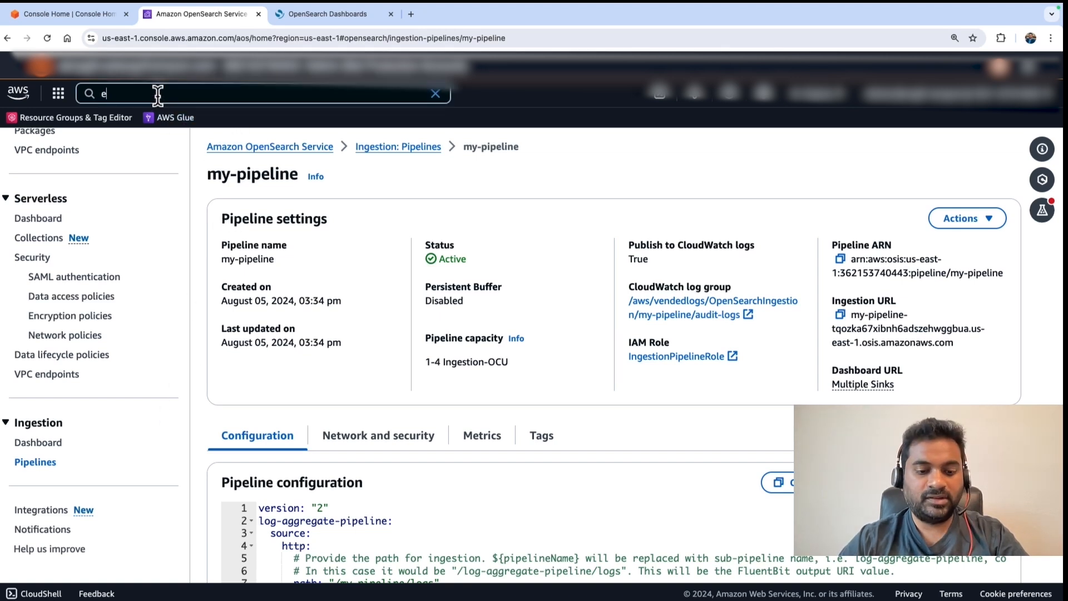
text(c2)
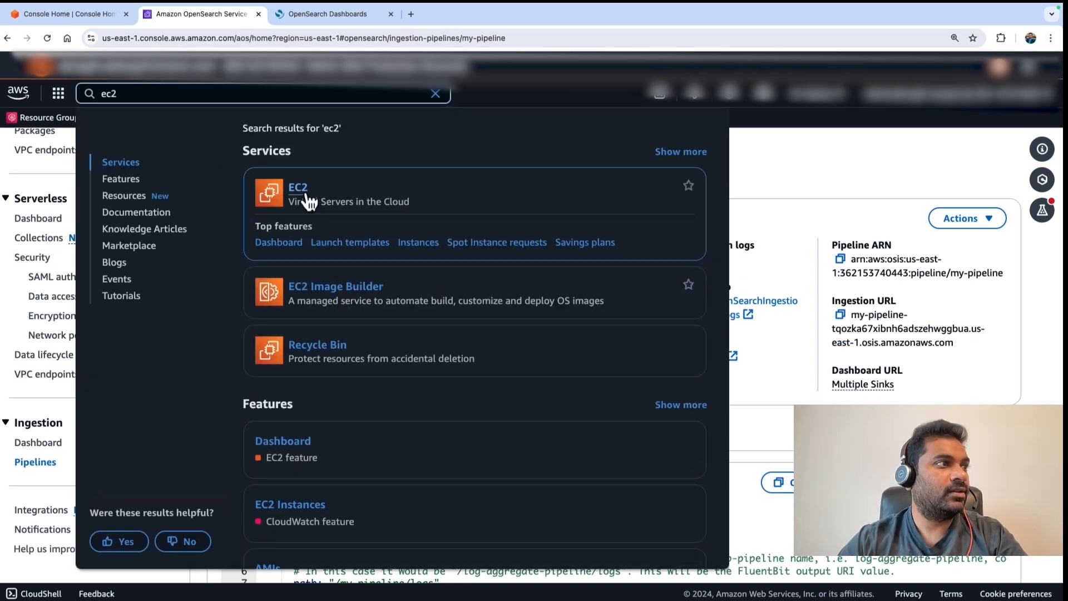
click(298, 187)
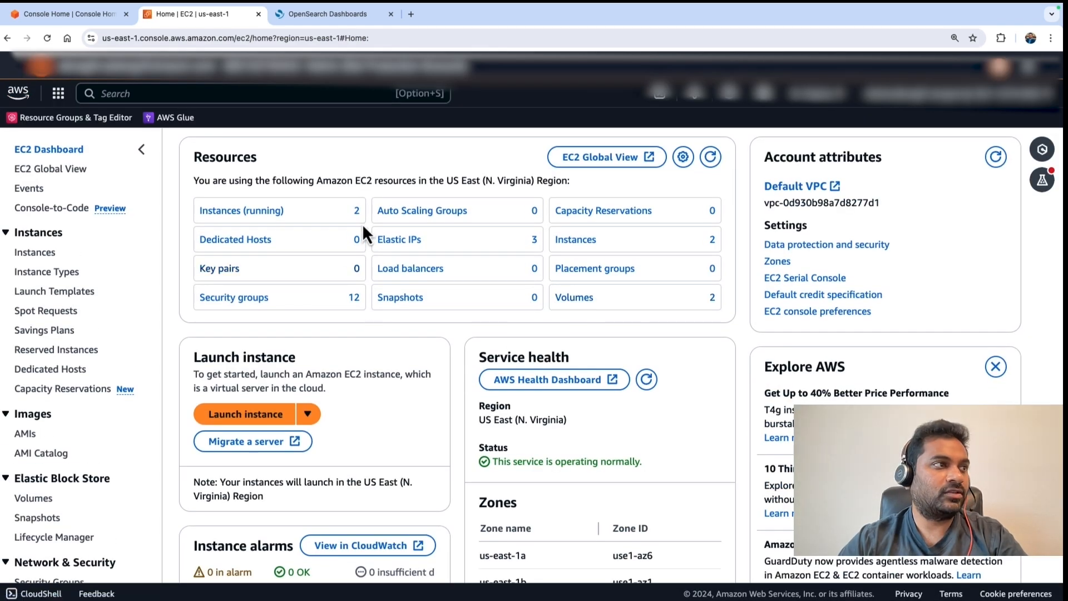
click(241, 210)
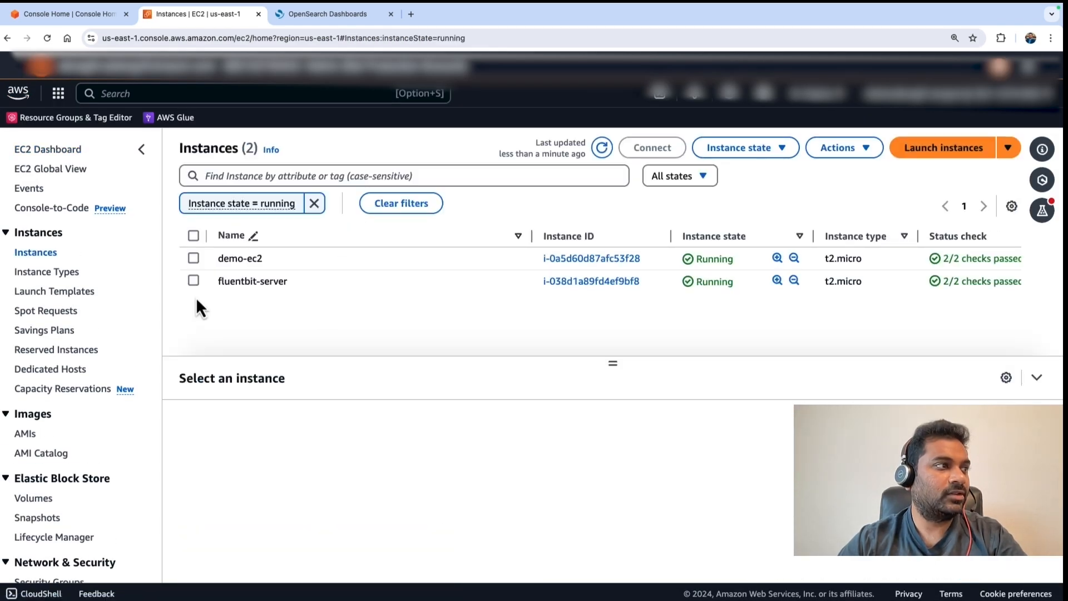
Select the fluentbit-server instance and connect to it via Actions > Connect.
click(193, 280)
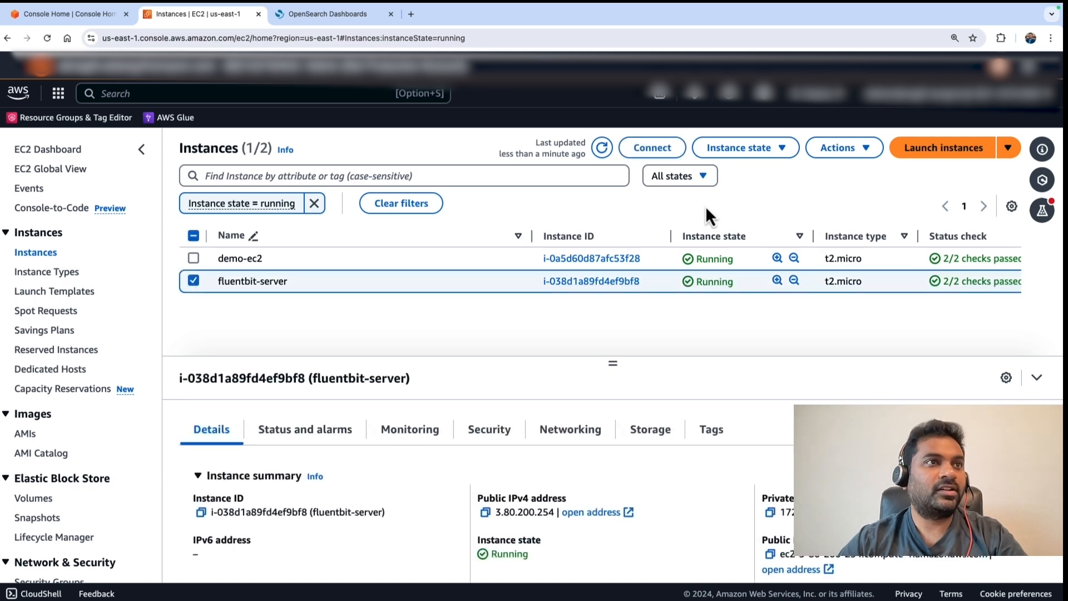
click(844, 147)
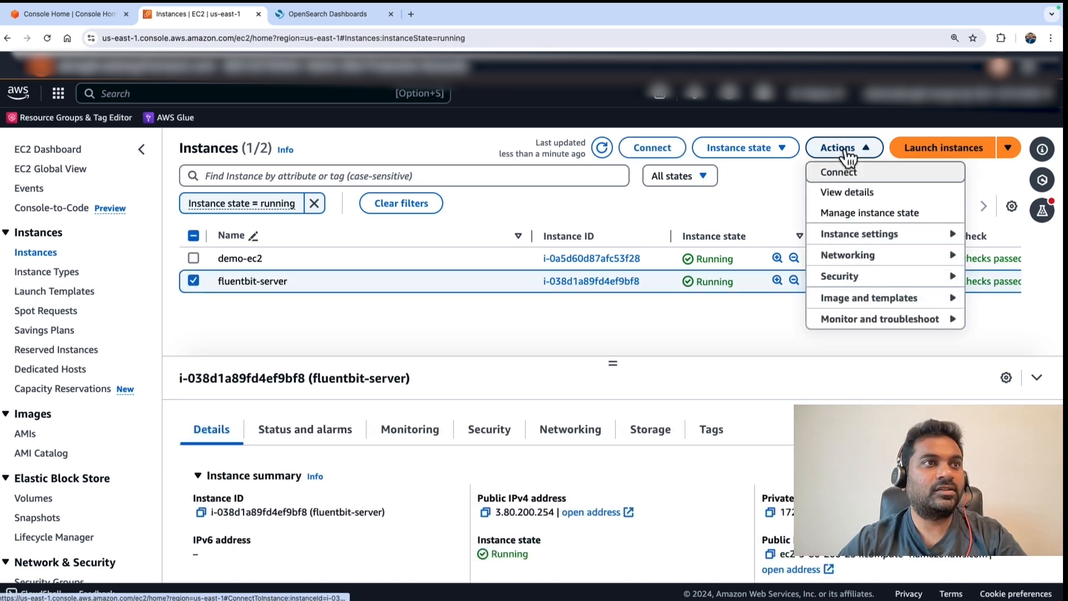
click(837, 172)
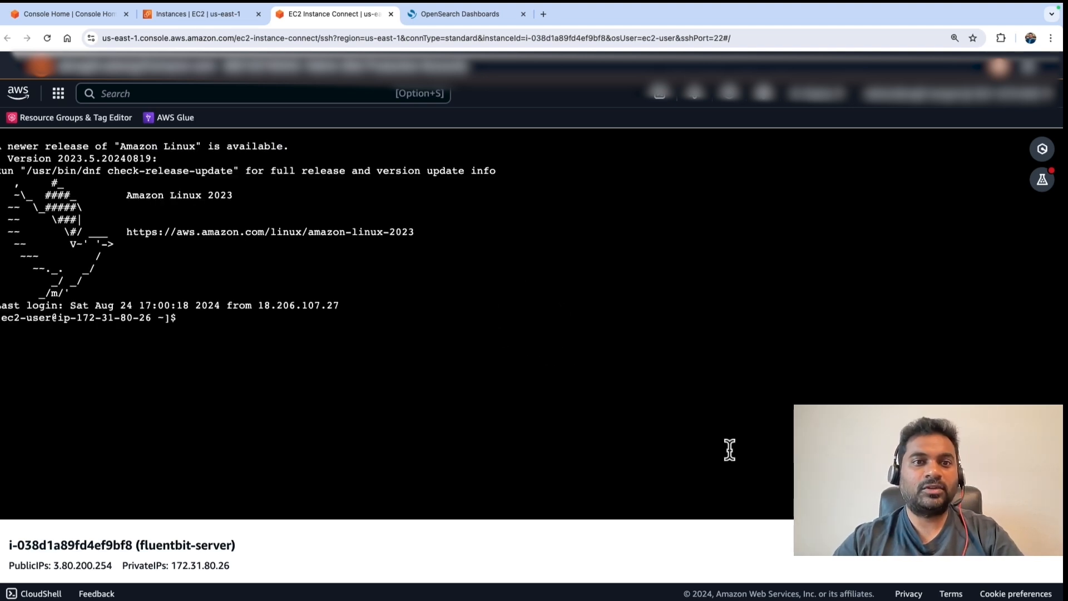
mouse_move(552, 403)
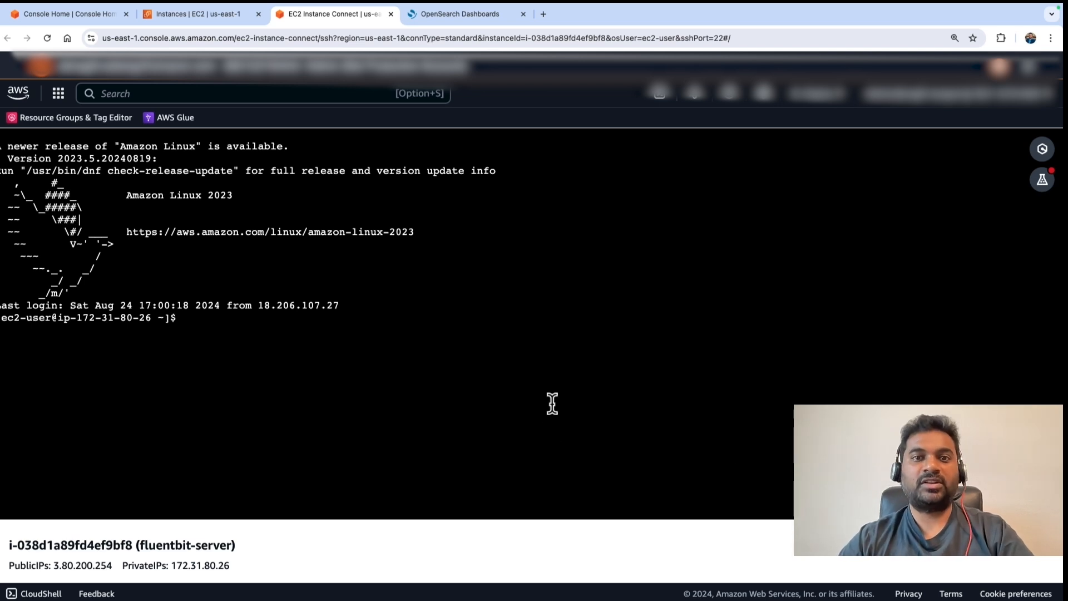
mouse_move(297, 345)
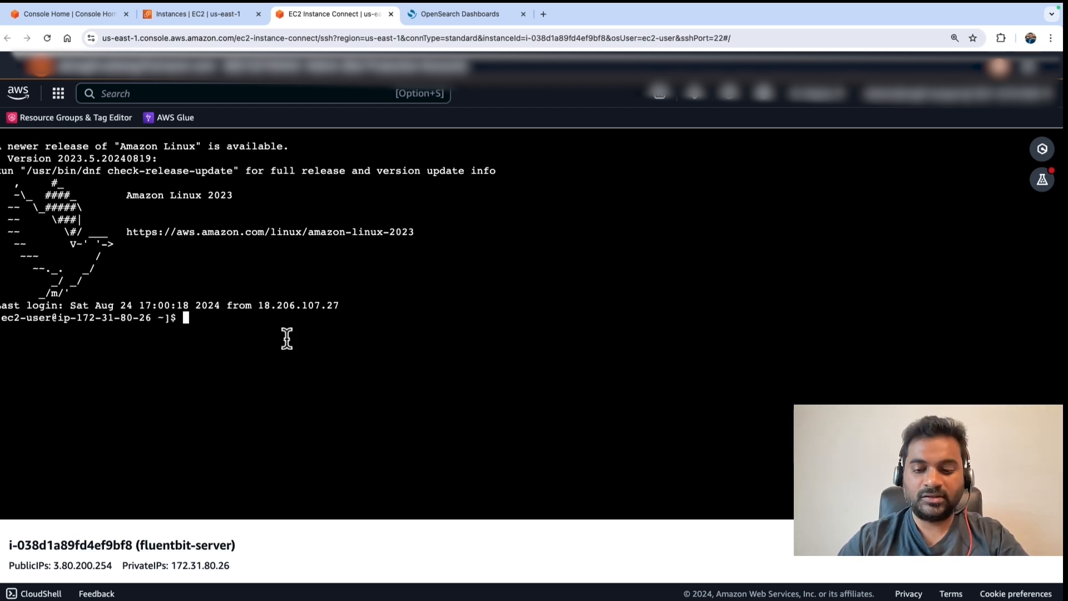
Become root with sudo -i and view the apache regex parser in /etc/fluent-bit/parsers.conf.
text(sudo -i)
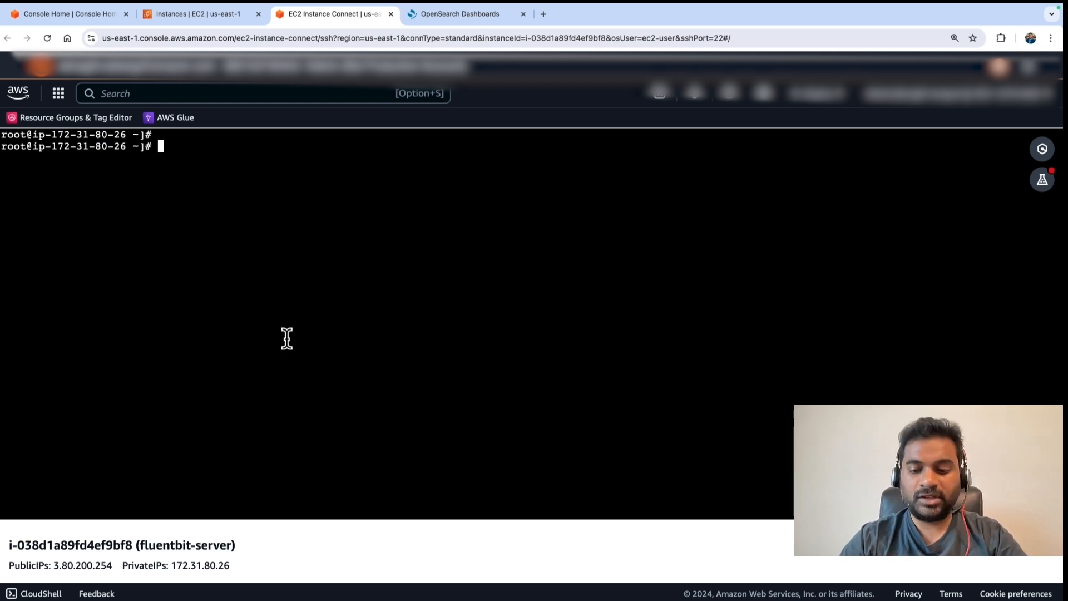
text(vi /etc/fluent-bit/parsers.conf)
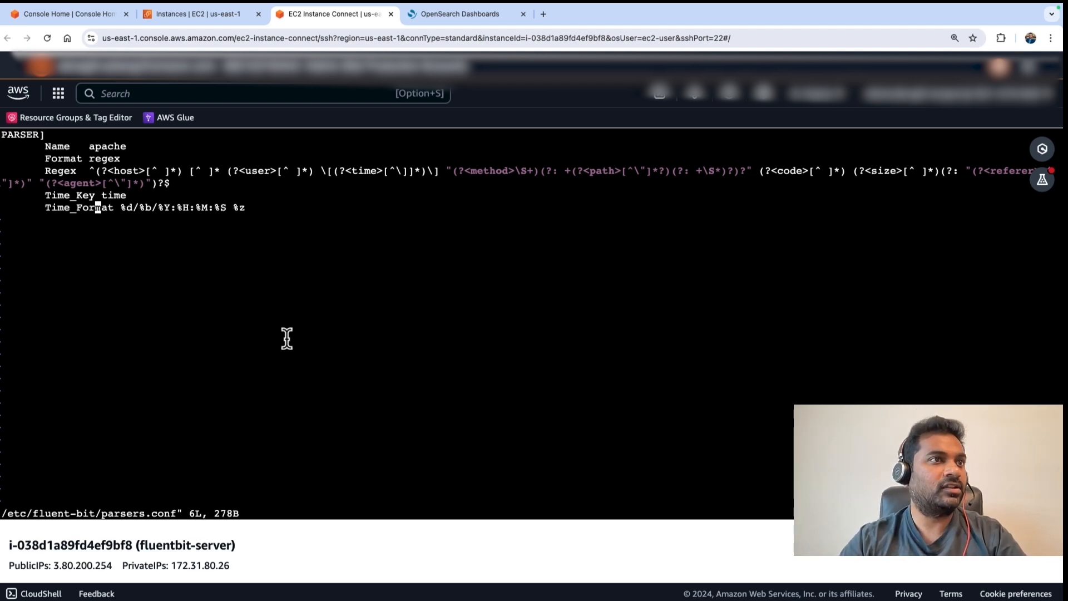
mouse_move(208, 201)
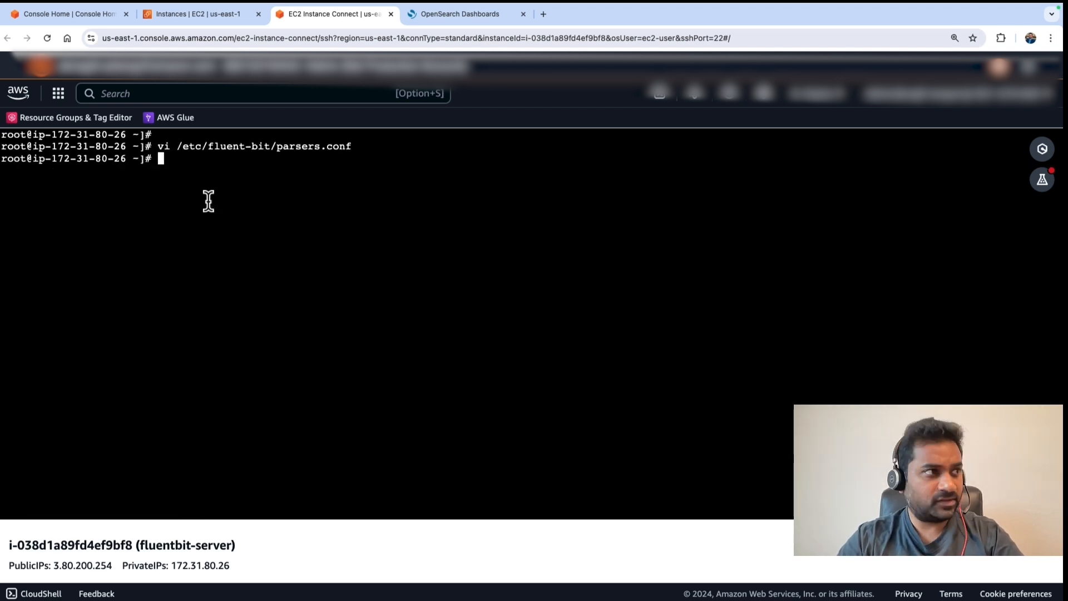
text(vi /etc/fluent-bit/fluent-bit.conf)
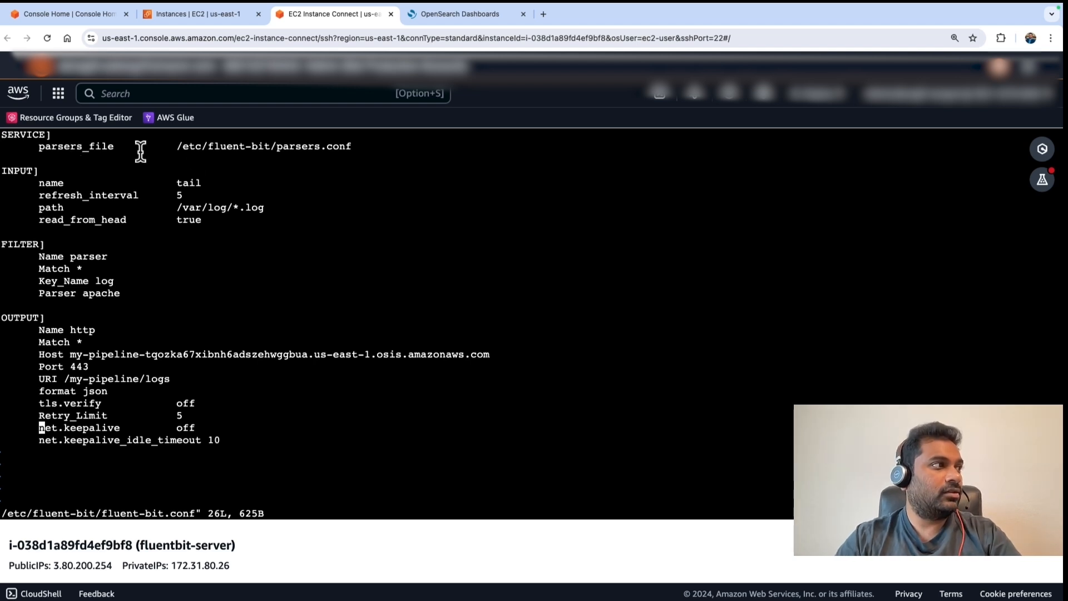
mouse_move(95, 157)
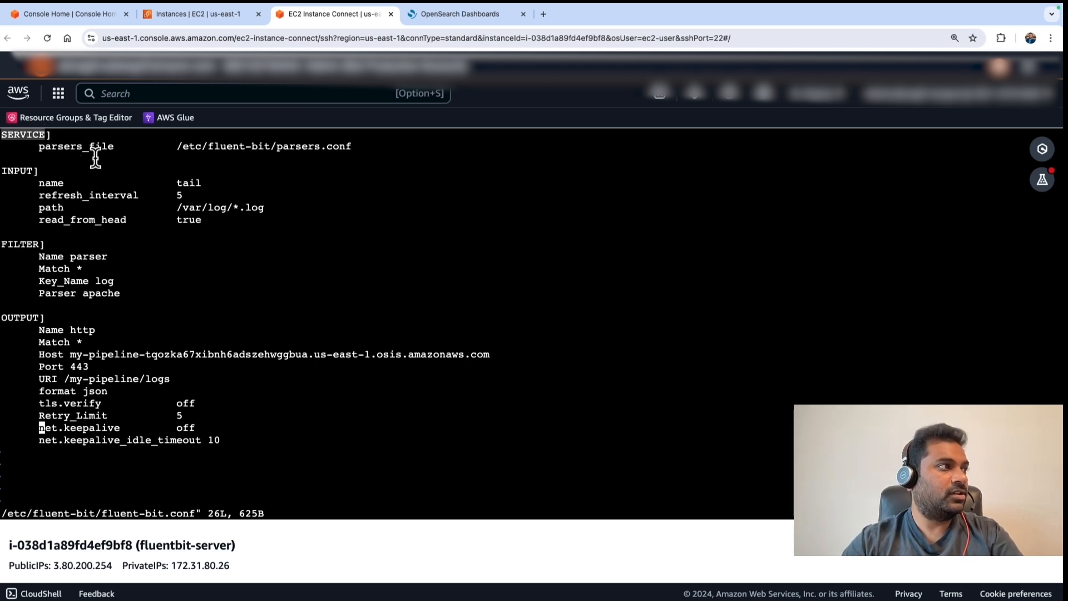
mouse_move(177, 146)
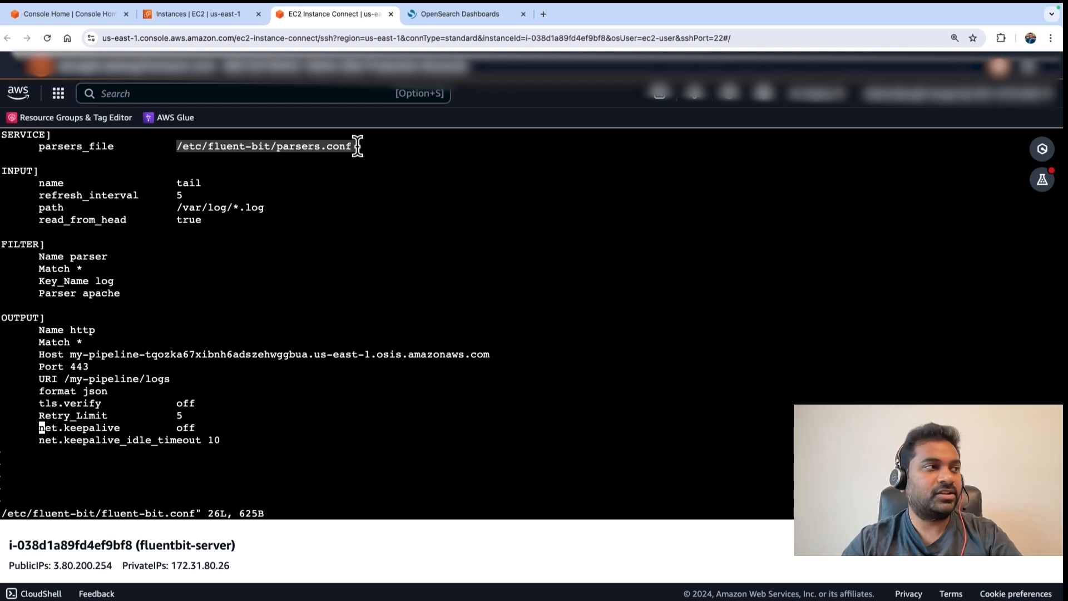
mouse_move(177, 208)
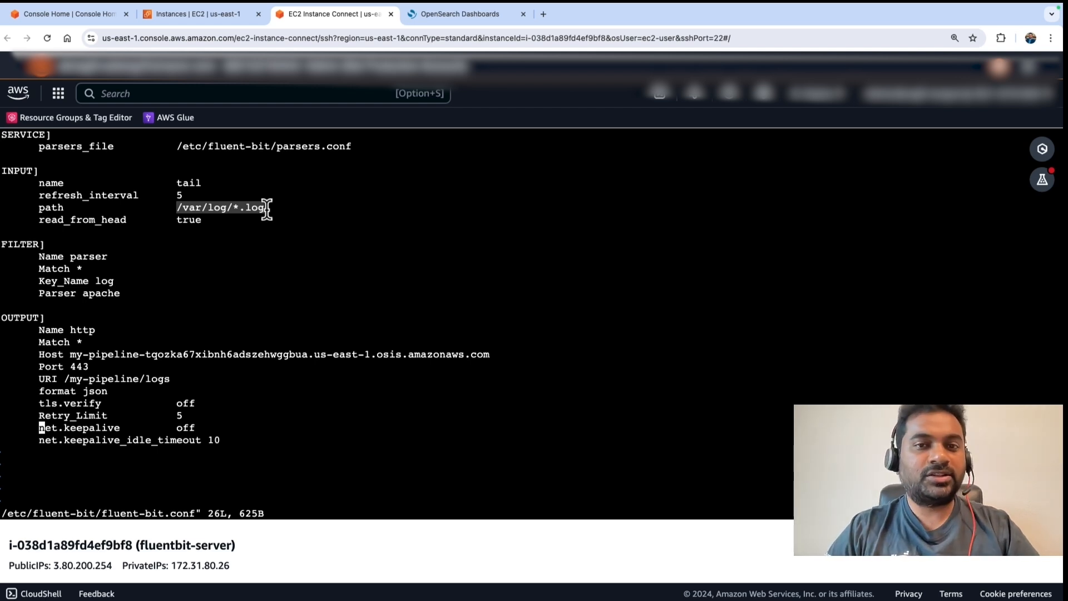
mouse_move(134, 279)
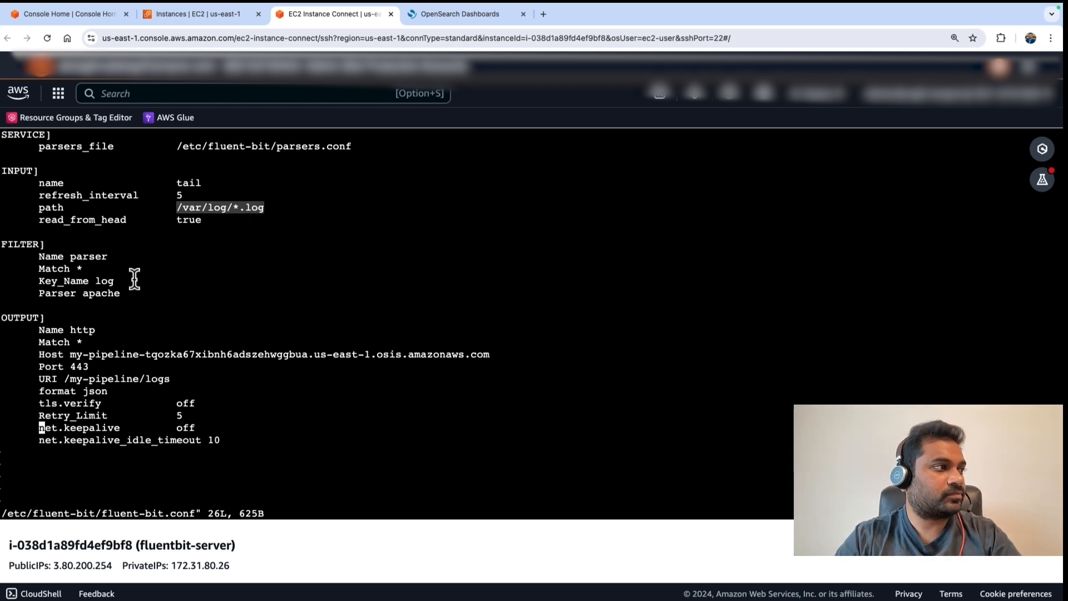
mouse_move(106, 280)
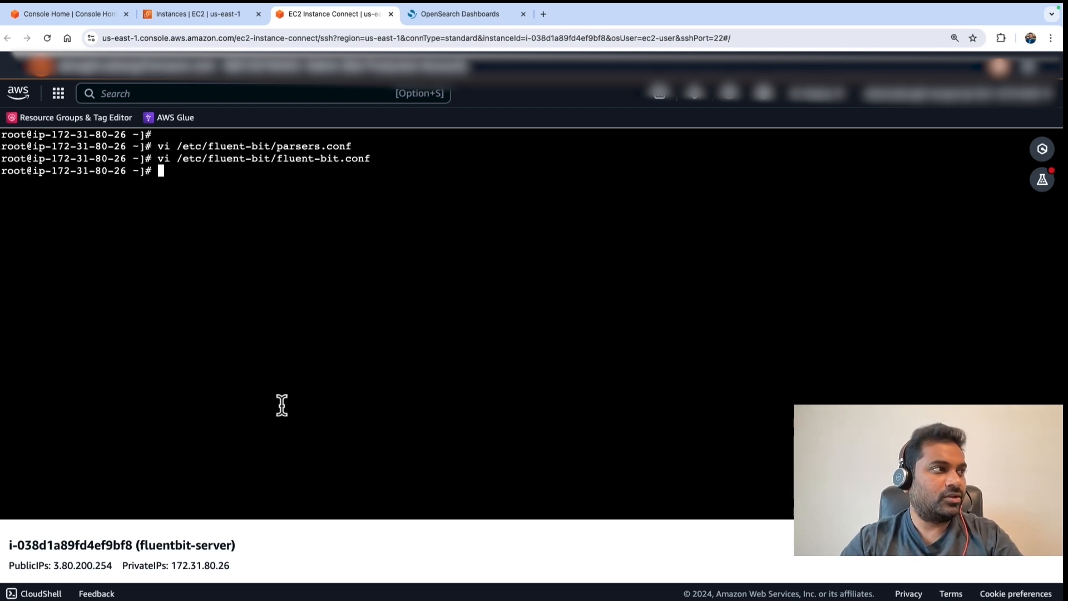
Reopen parsers.conf, then check the fluent-bit service status showing active (running).
text(vi /etc/fluent-bit/parsers.conf)
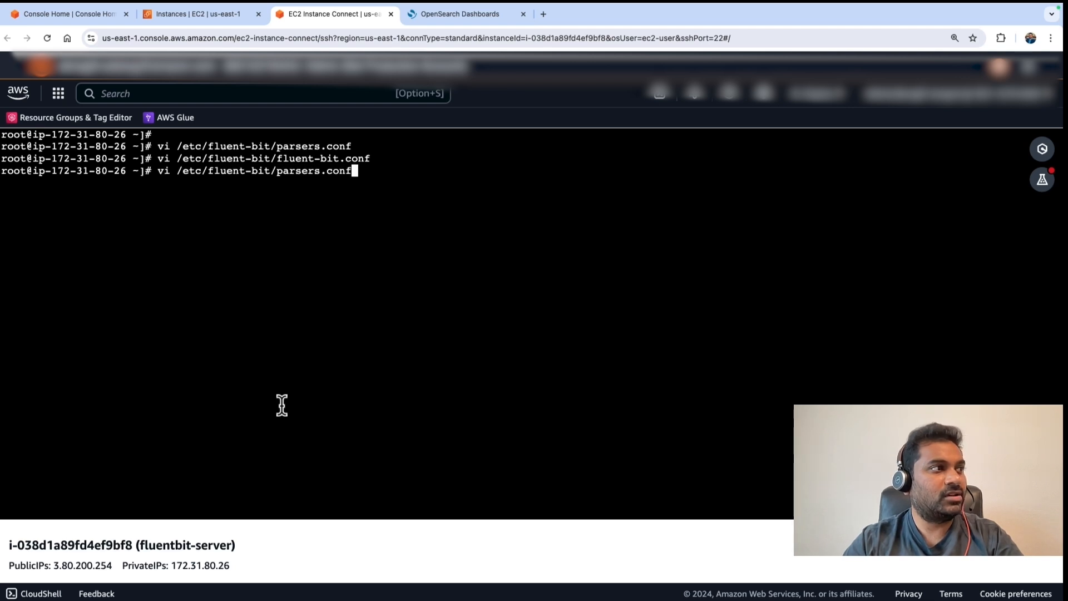
text(systemctl status fluent-bit)
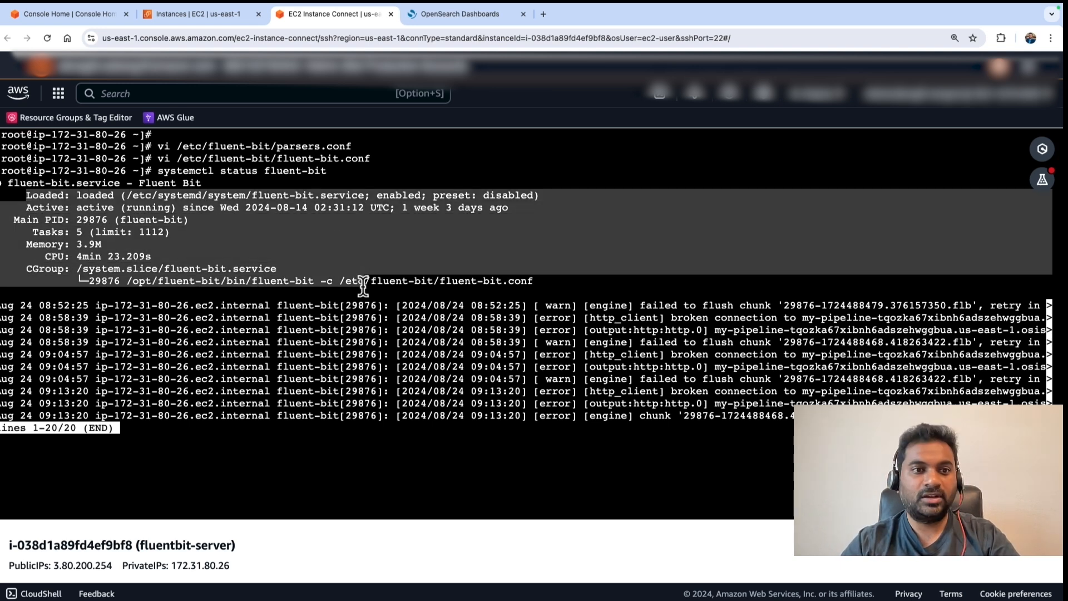
key(q)
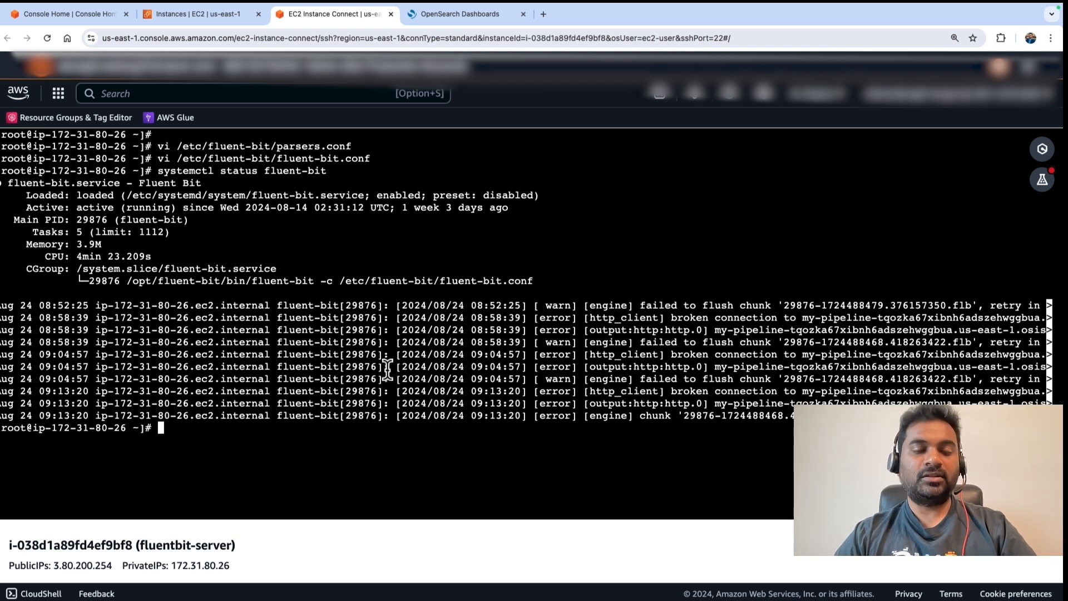
mouse_move(469, 211)
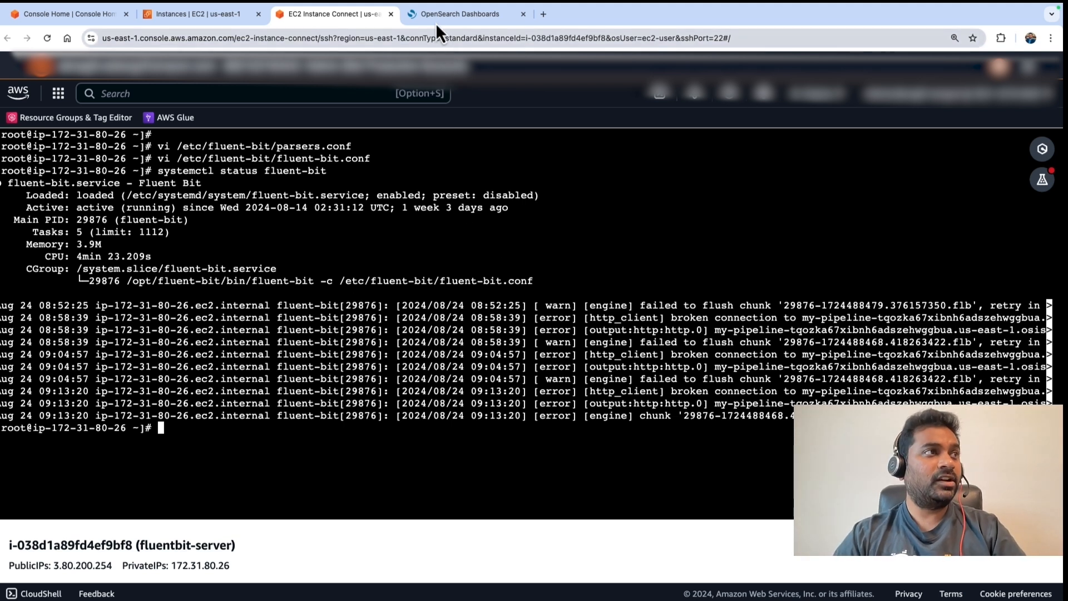
Run GET _cat/indices in Dev Tools to list the aggregated_2xx_3xx, 4xx and 5xx indices.
click(460, 14)
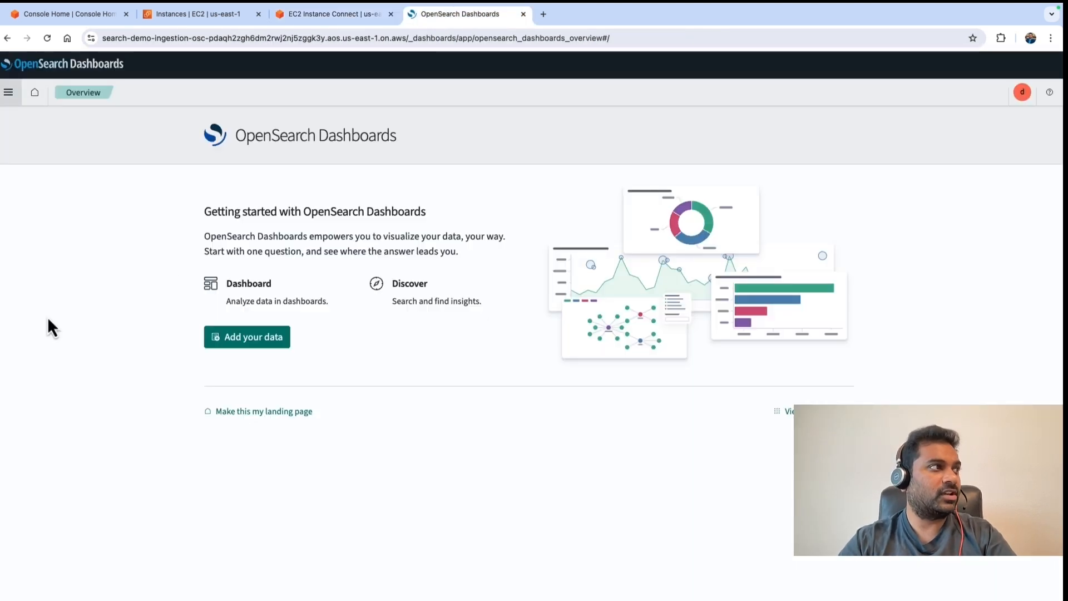
click(9, 92)
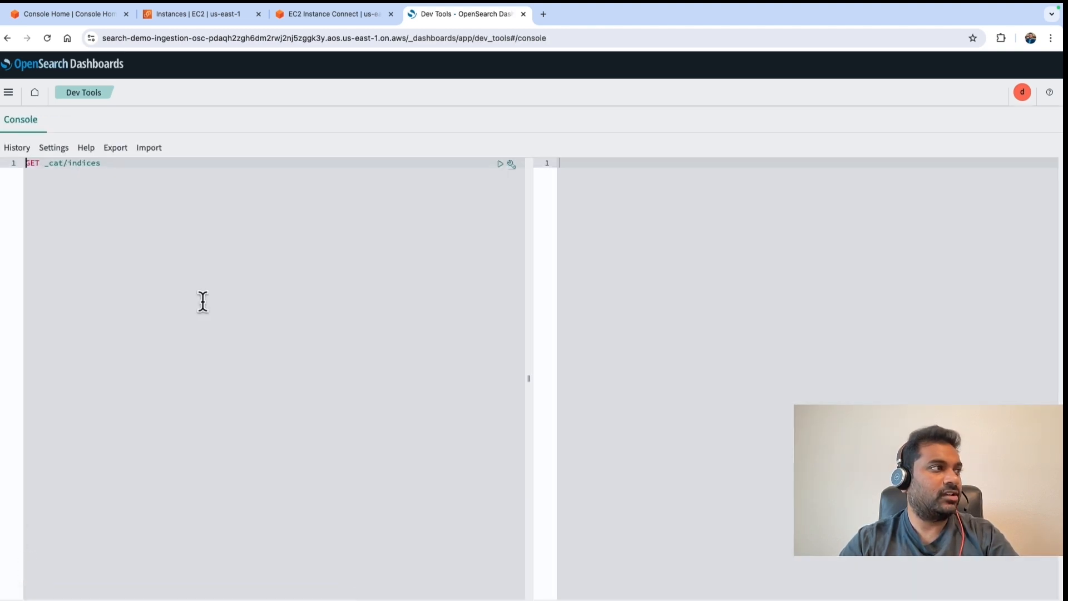
mouse_move(415, 168)
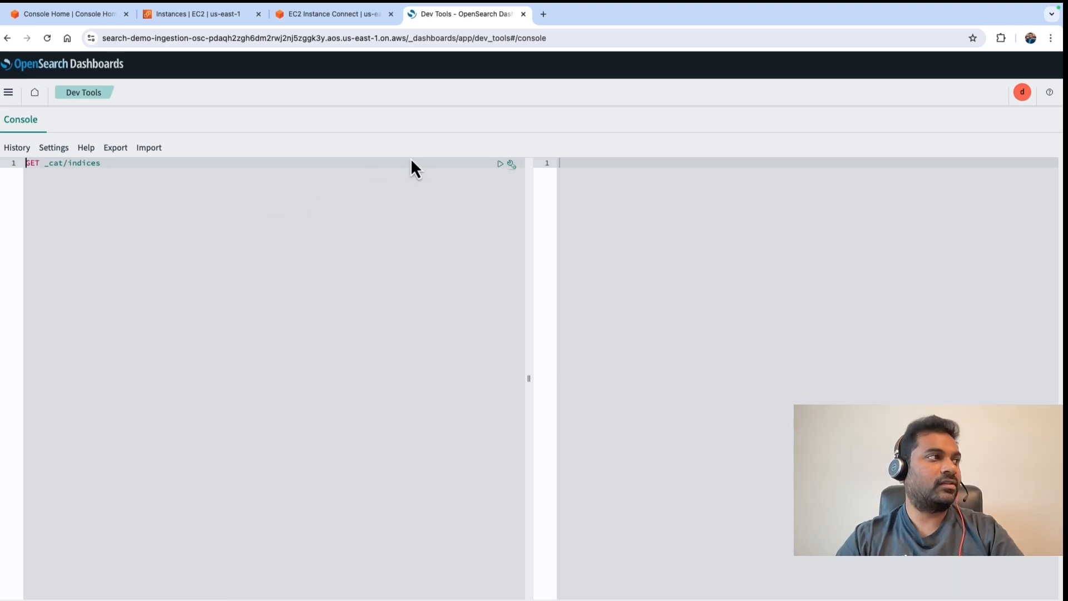
click(501, 164)
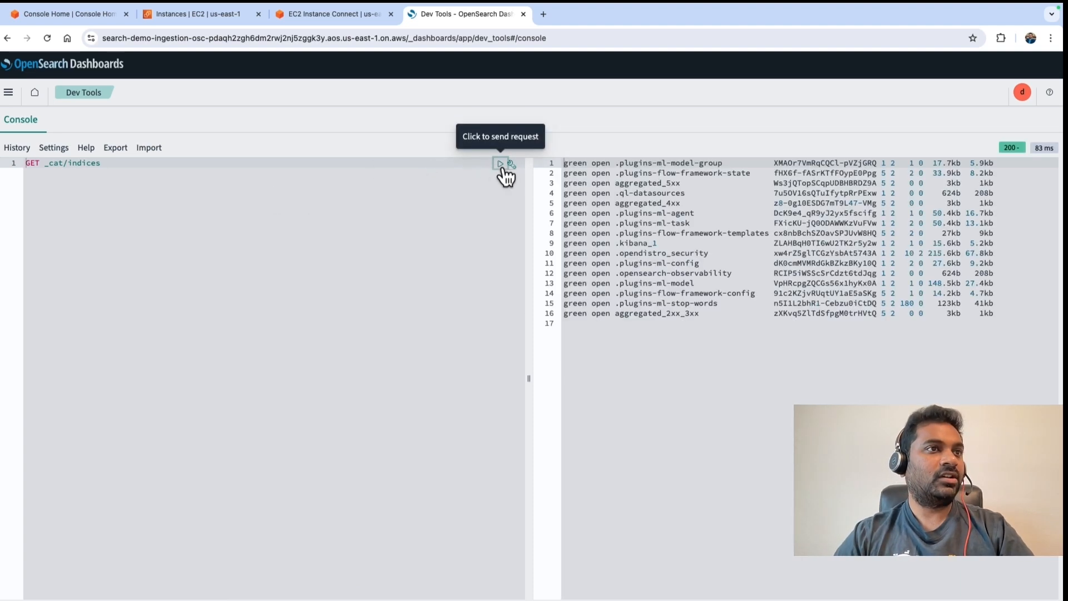
mouse_move(818, 300)
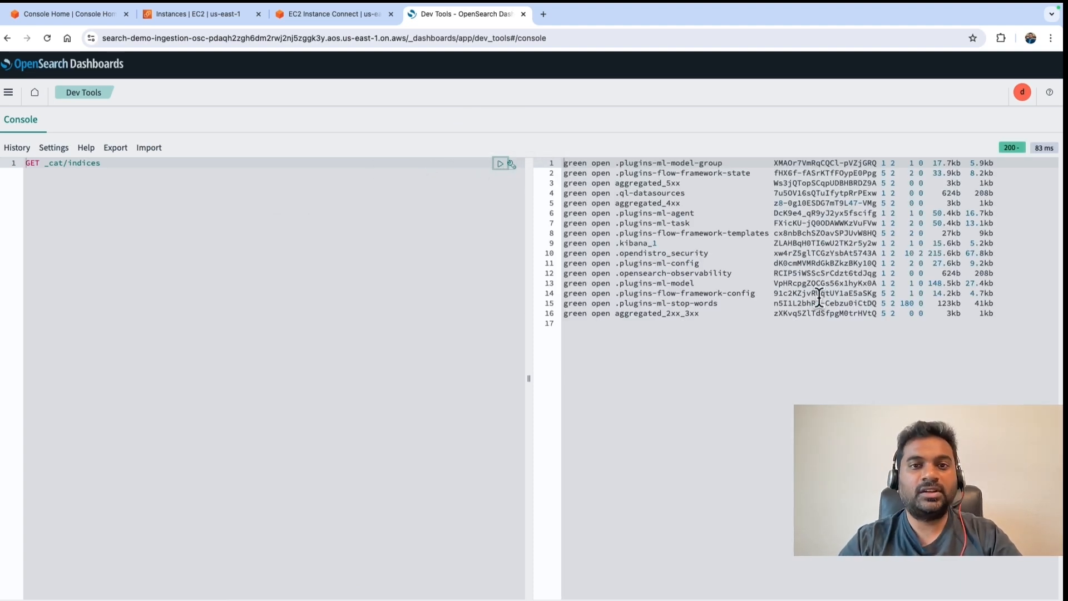
mouse_move(1056, 55)
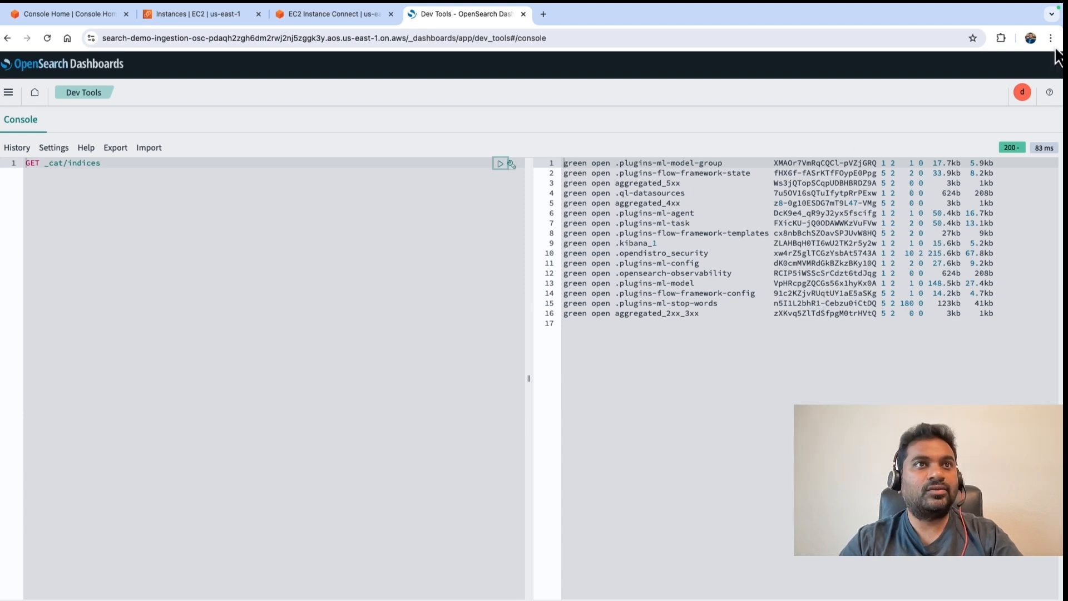
click(1051, 38)
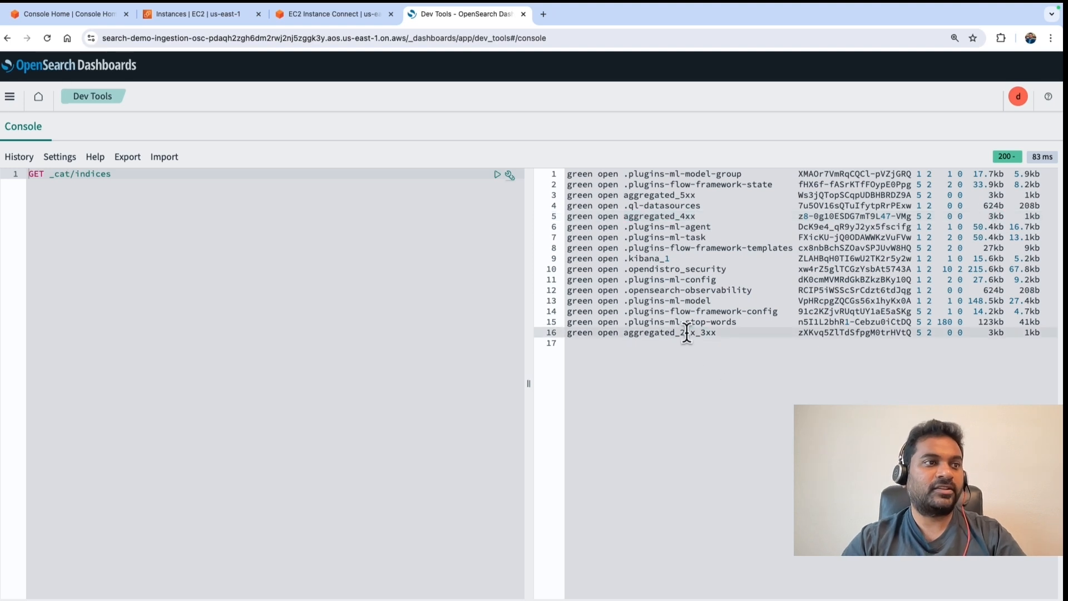
mouse_move(993, 333)
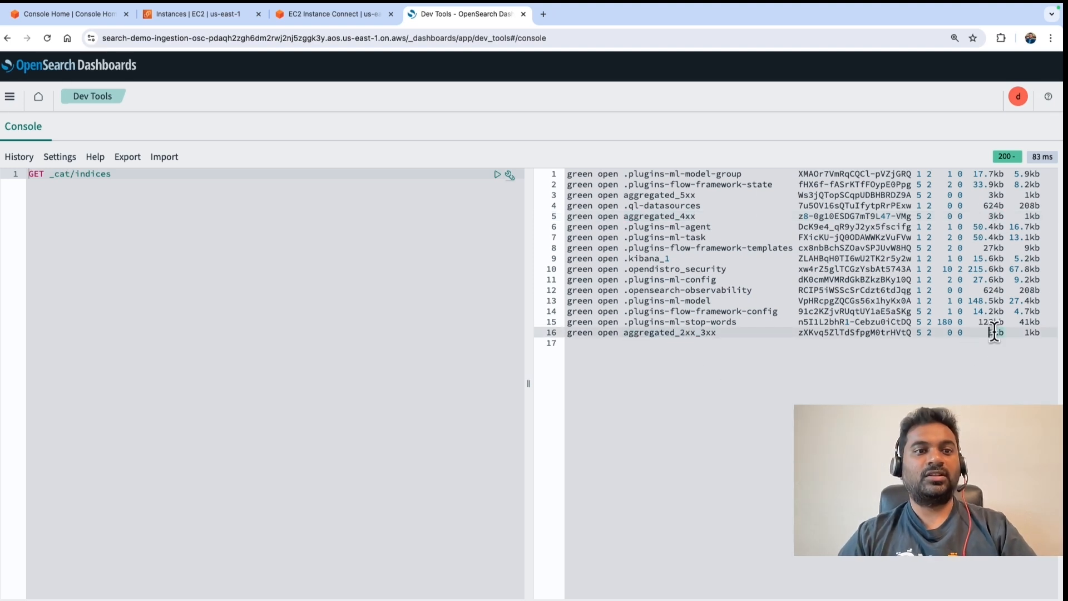